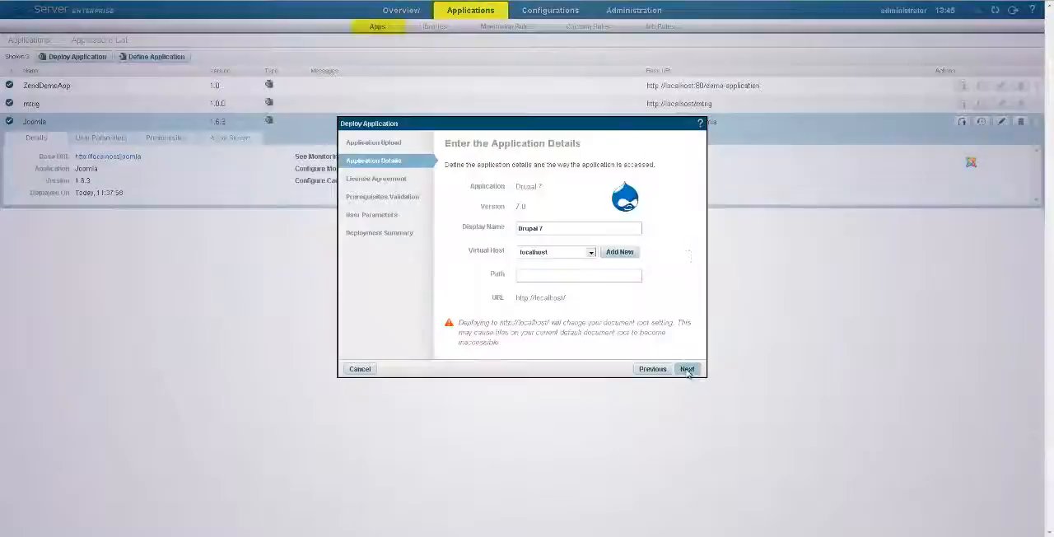
# Step: Deploy Drupal 7 at localhost/drupal, accepting the license, passing prerequisites and entering database parameters
pyautogui.write('drupal')
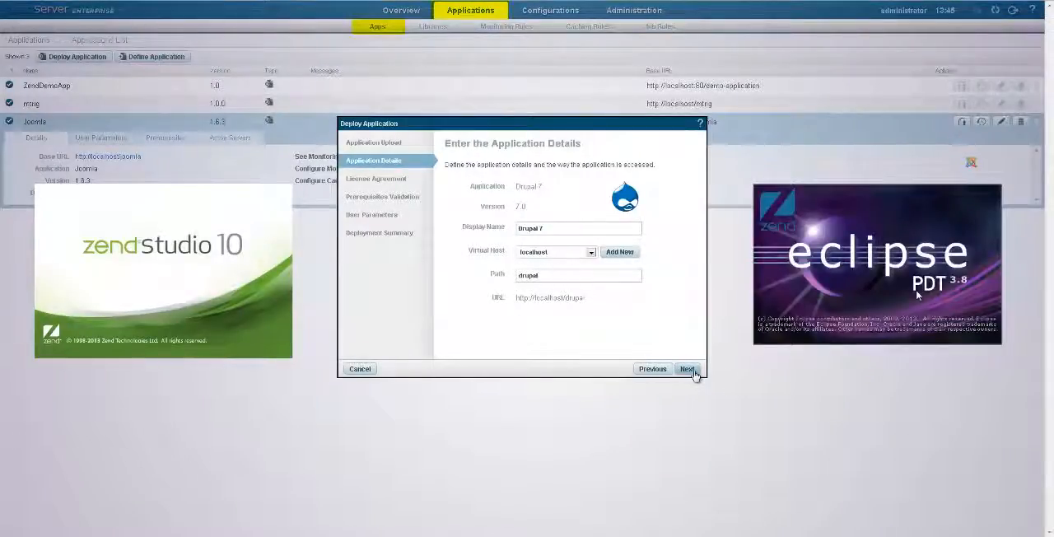
pyautogui.click(688, 368)
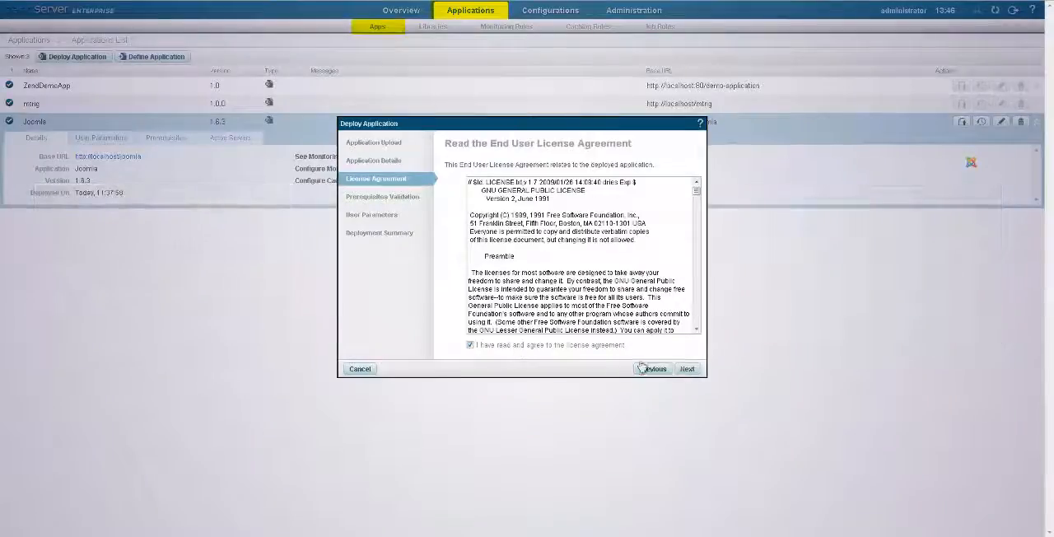
pyautogui.click(688, 369)
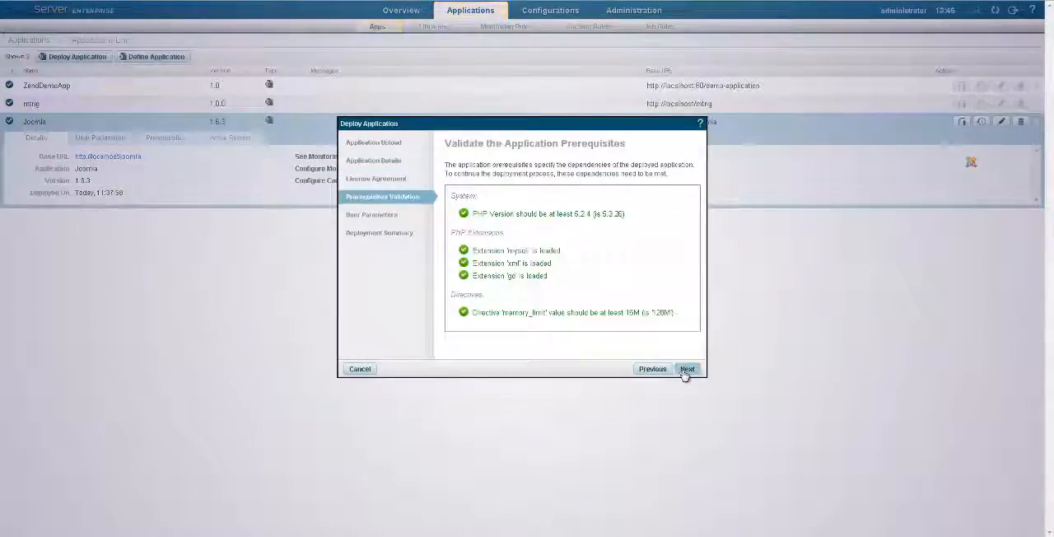
pyautogui.click(688, 369)
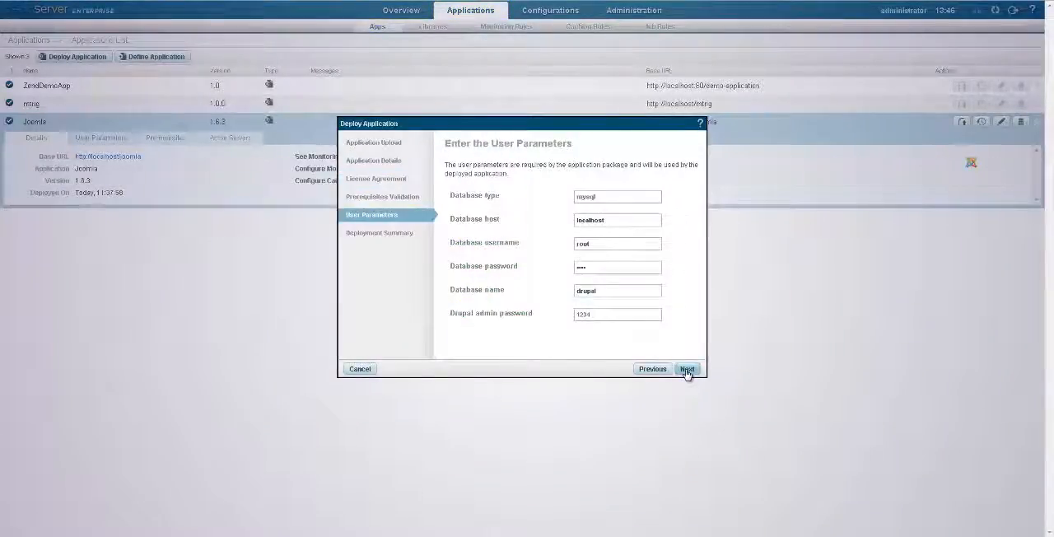
pyautogui.click(688, 369)
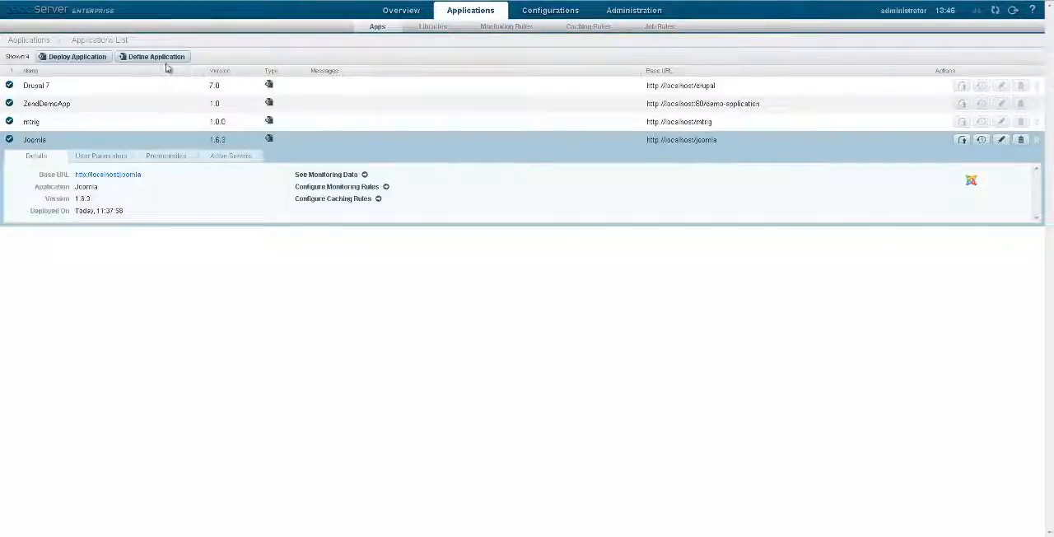
# Step: Define the existing CloudIntegration 1.0.0 application and show the libraries list
pyautogui.click(155, 56)
pyautogui.write('CloudIntegration')
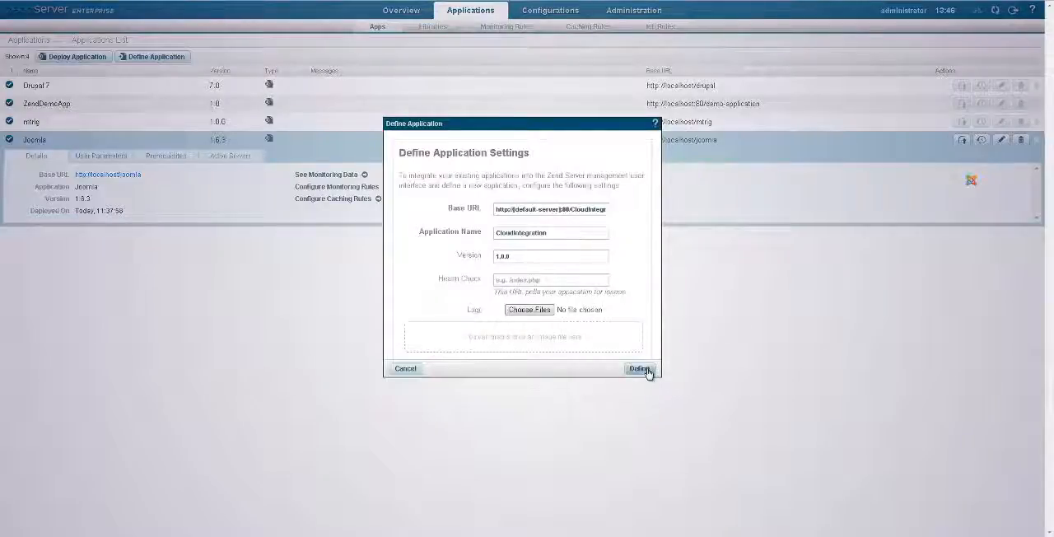
pyautogui.click(639, 368)
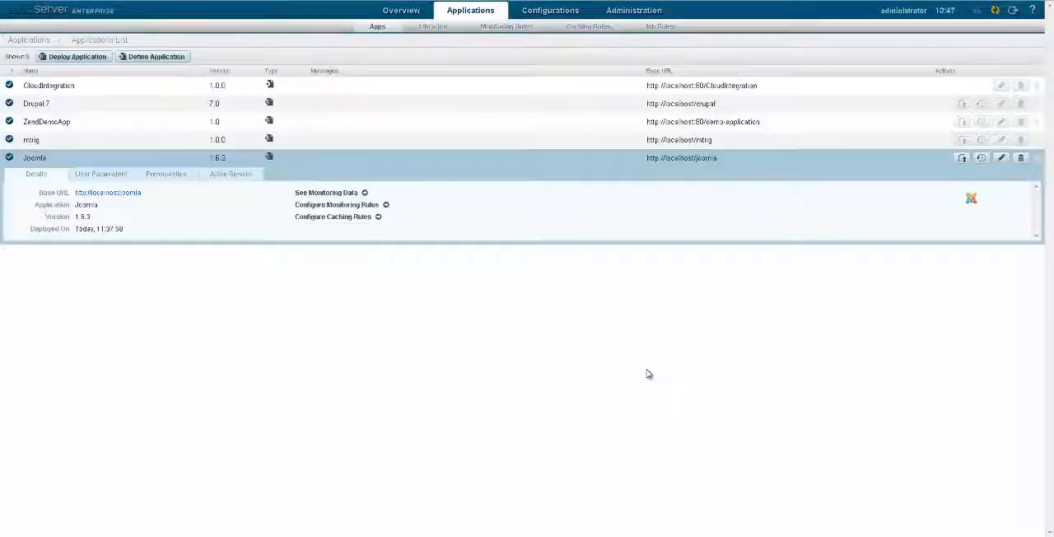
pyautogui.click(431, 27)
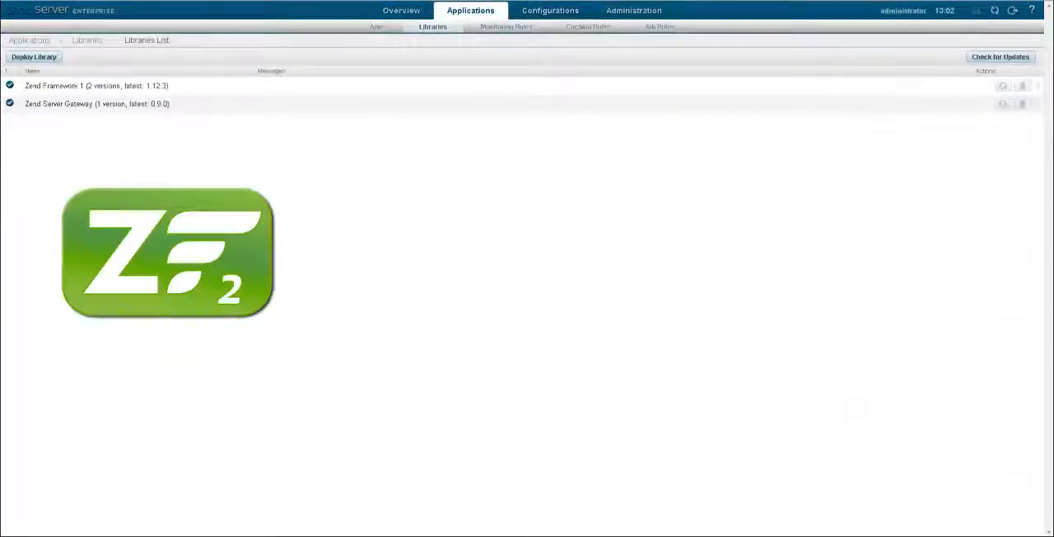
# Step: Upload the ZendFramework-2.2.0 package in the Deploy Library wizard
pyautogui.click(33, 56)
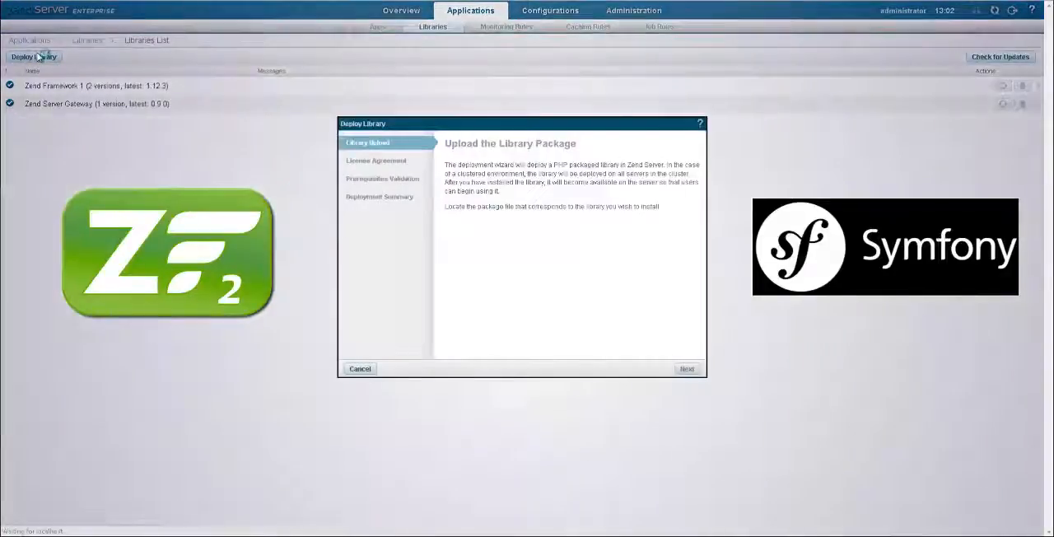
pyautogui.click(469, 234)
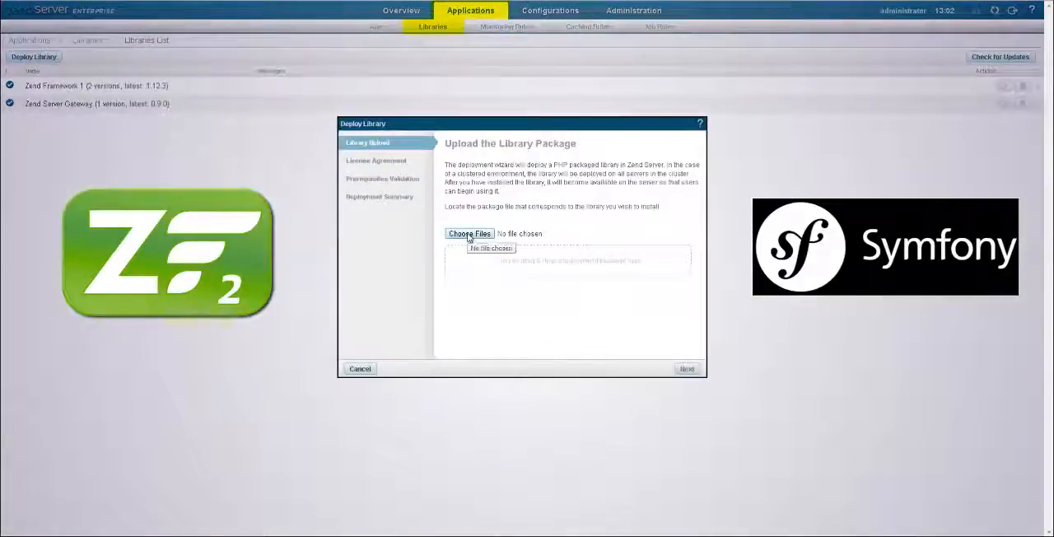
pyautogui.click(470, 234)
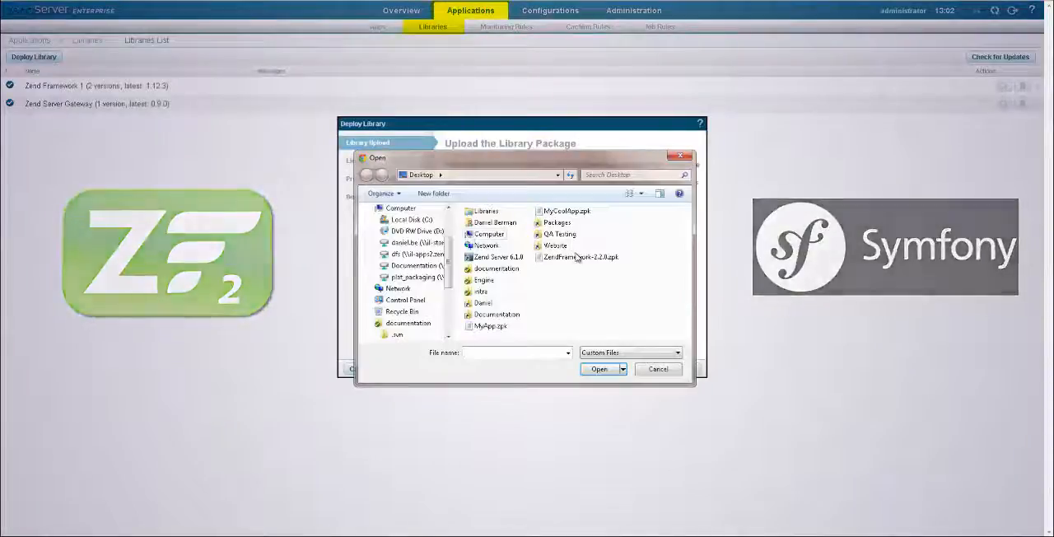
pyautogui.click(600, 369)
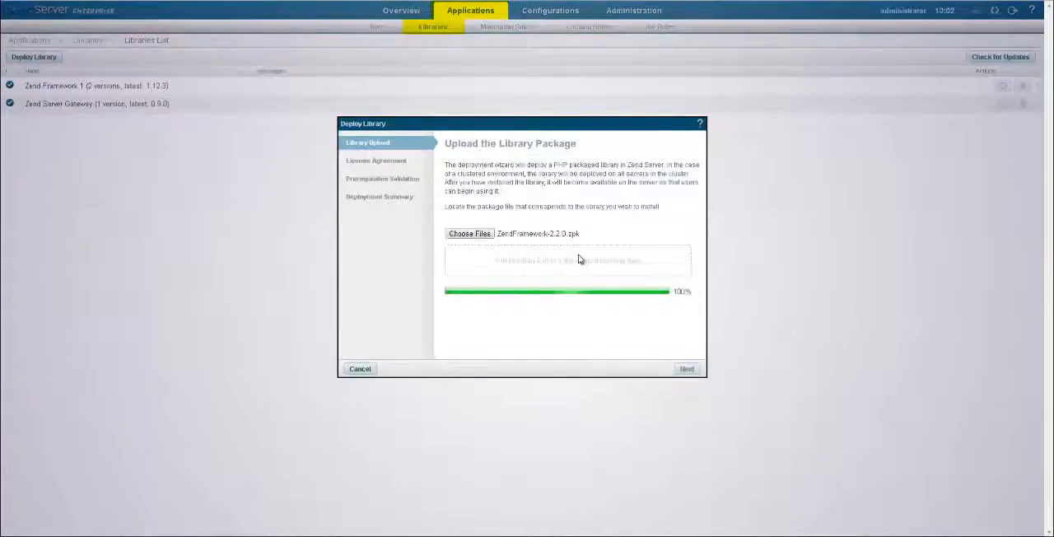
# Step: Accept the Zend Framework license, review the summary and deploy the library
pyautogui.click(686, 369)
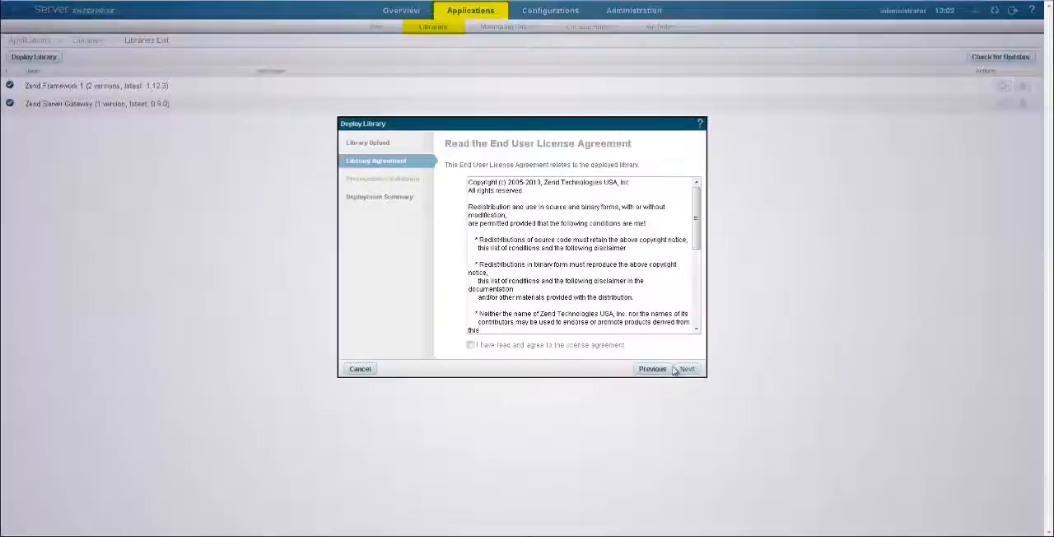
pyautogui.click(685, 369)
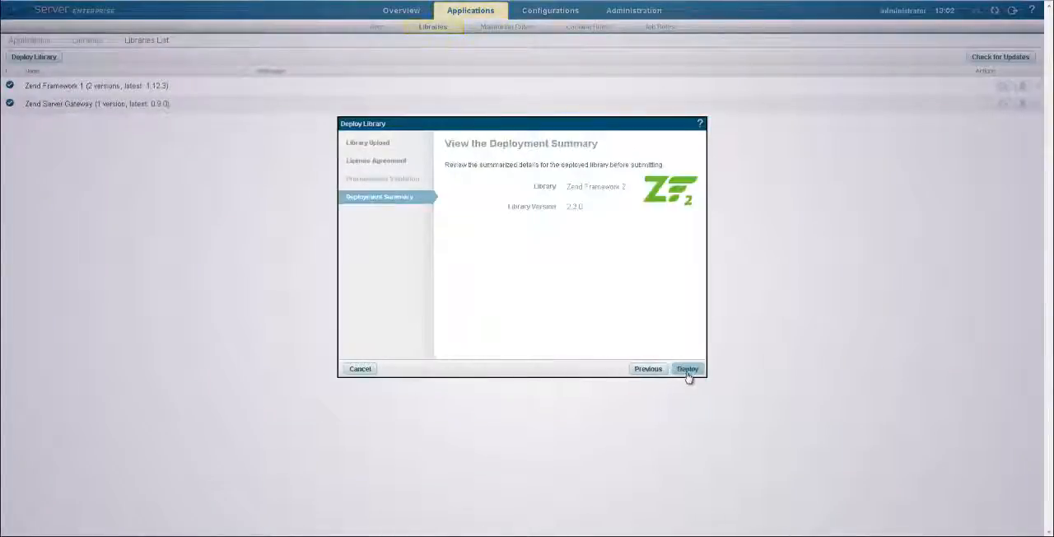
pyautogui.click(688, 369)
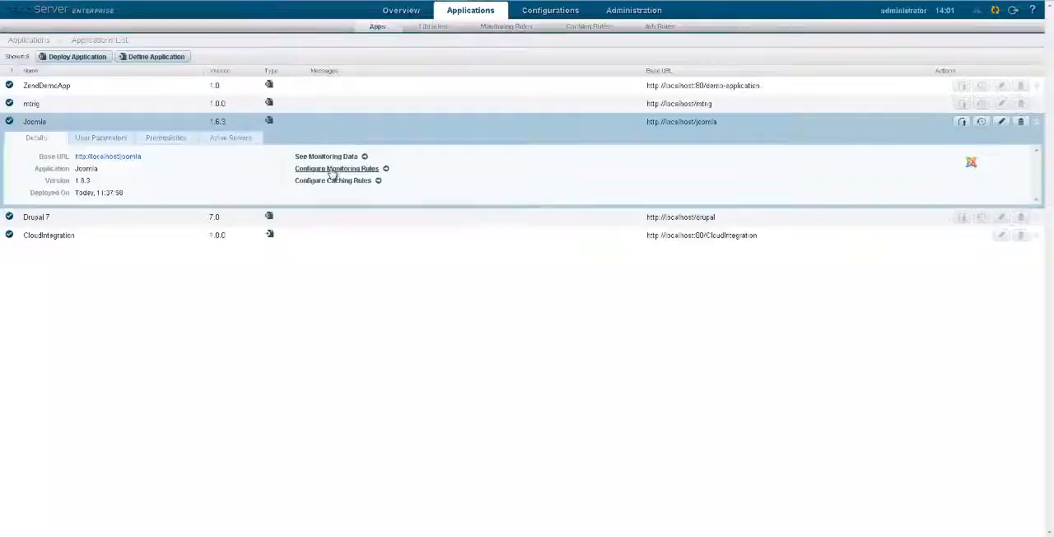
# Step: Show Joomla's monitoring rules and open its Slow Request Execution rule
pyautogui.click(336, 168)
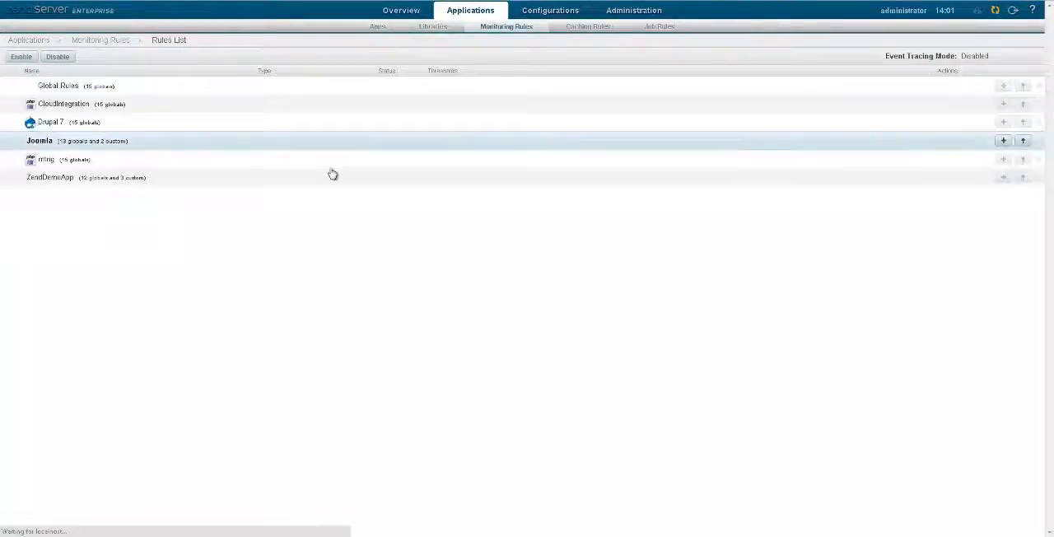
pyautogui.click(40, 140)
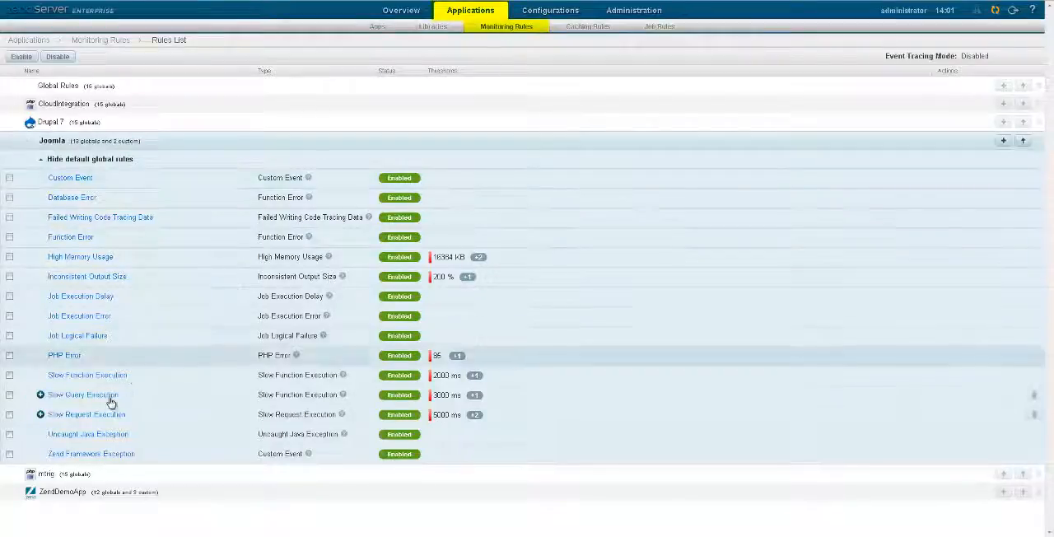
pyautogui.click(86, 415)
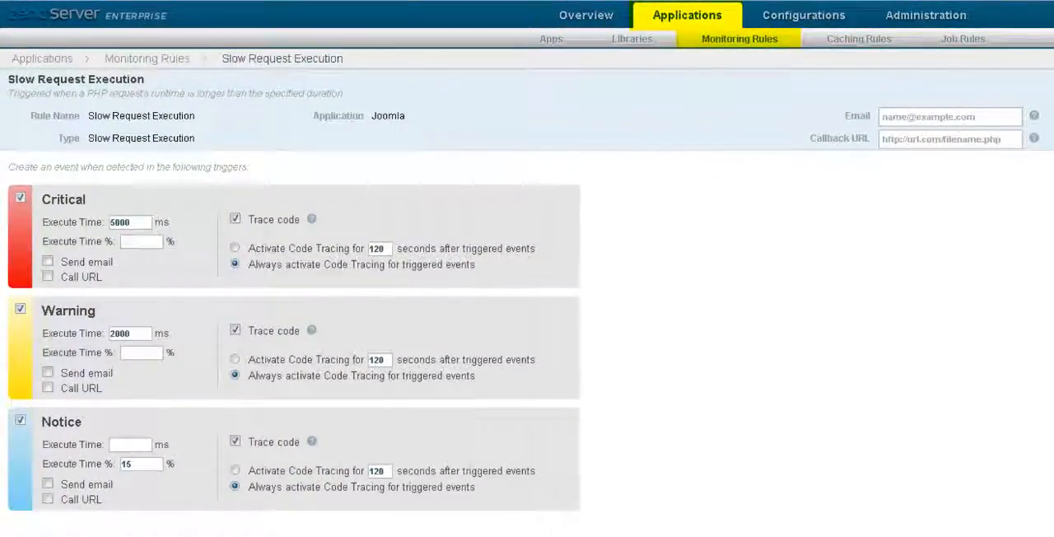
# Step: Set the critical execute time to 3000 ms with email and URL alerts on critical events
pyautogui.click(20, 420)
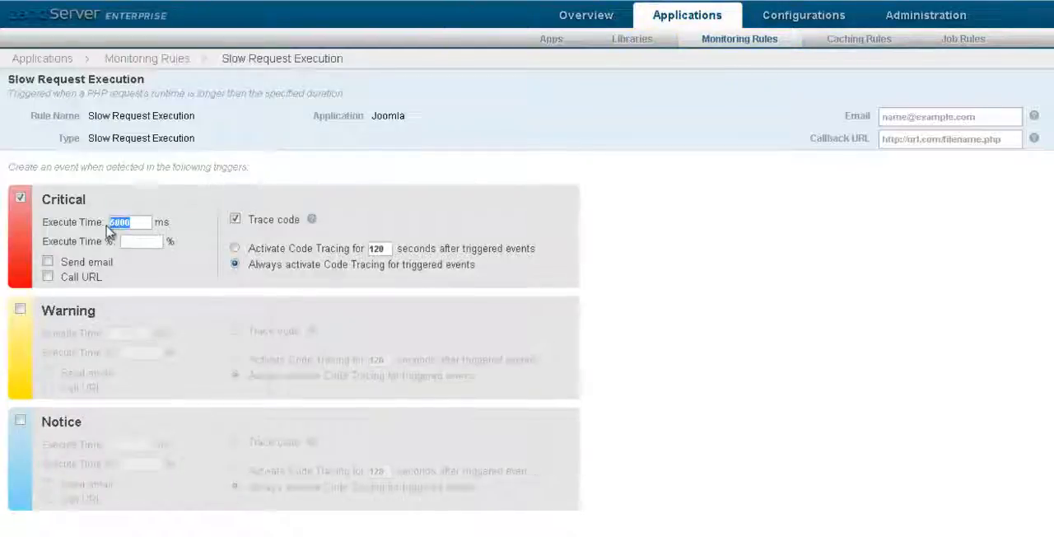
pyautogui.write('3000')
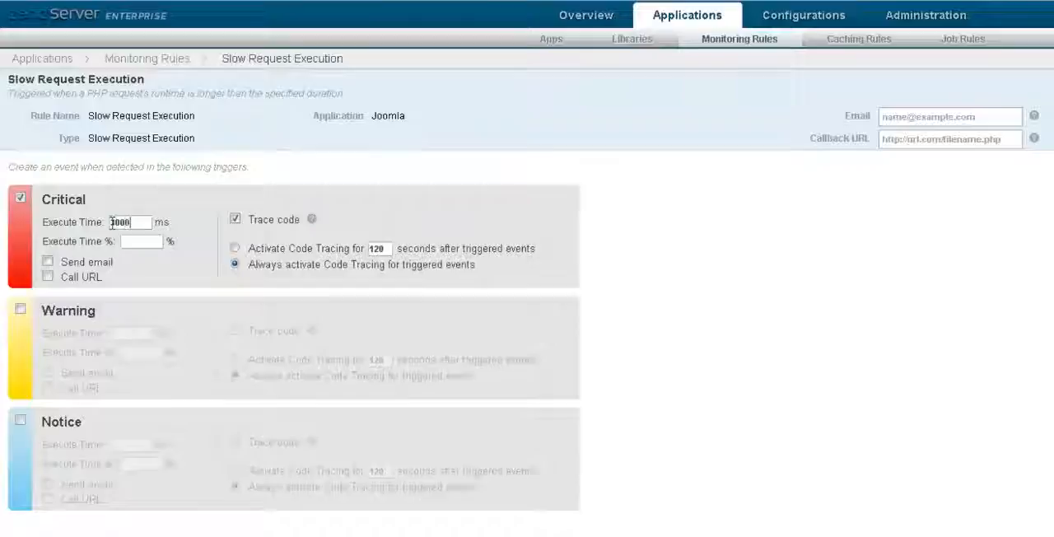
pyautogui.click(48, 260)
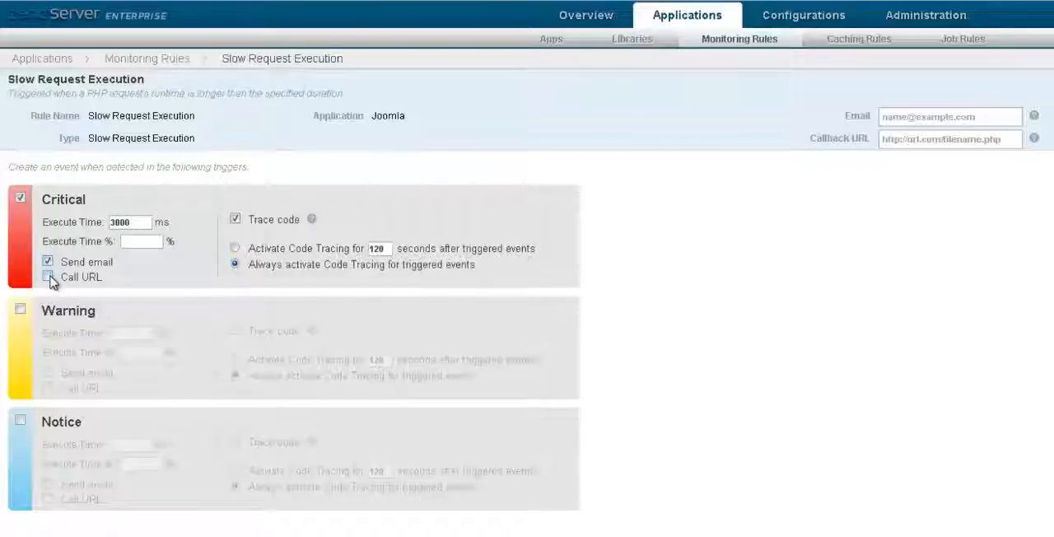
pyautogui.click(48, 276)
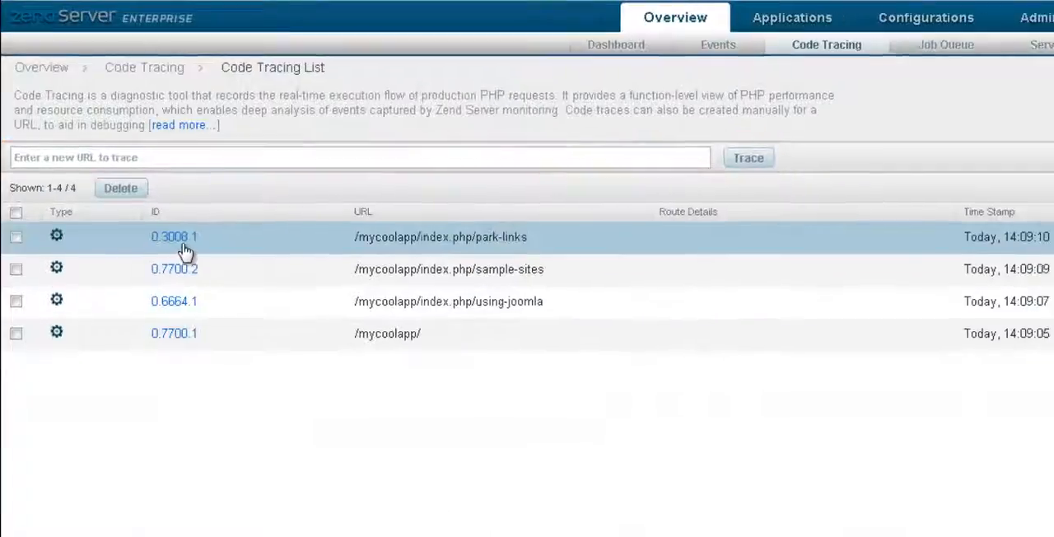
# Step: View the /mycoolapp park-links code trace with its most time-consuming path highlighted
pyautogui.click(173, 237)
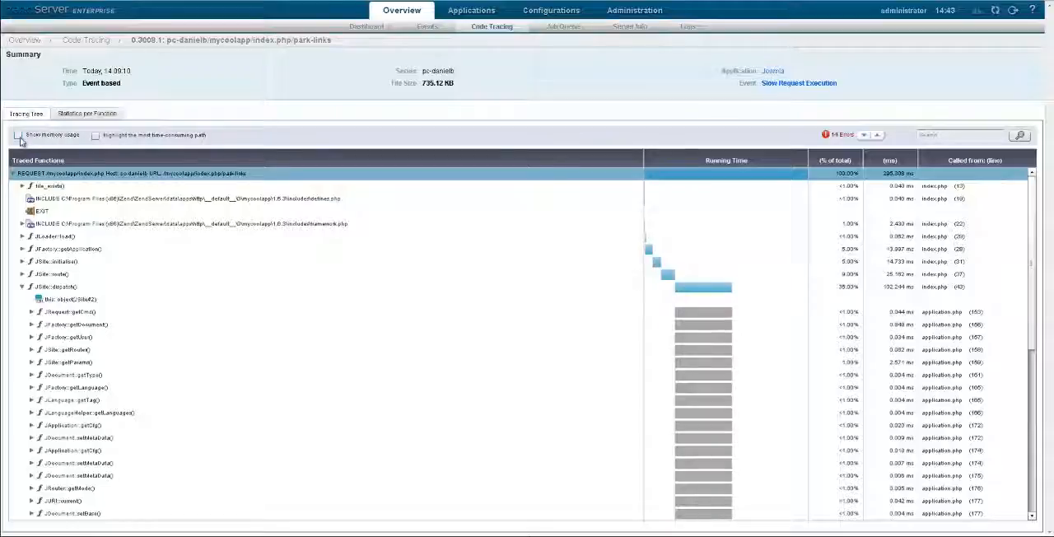
pyautogui.click(16, 135)
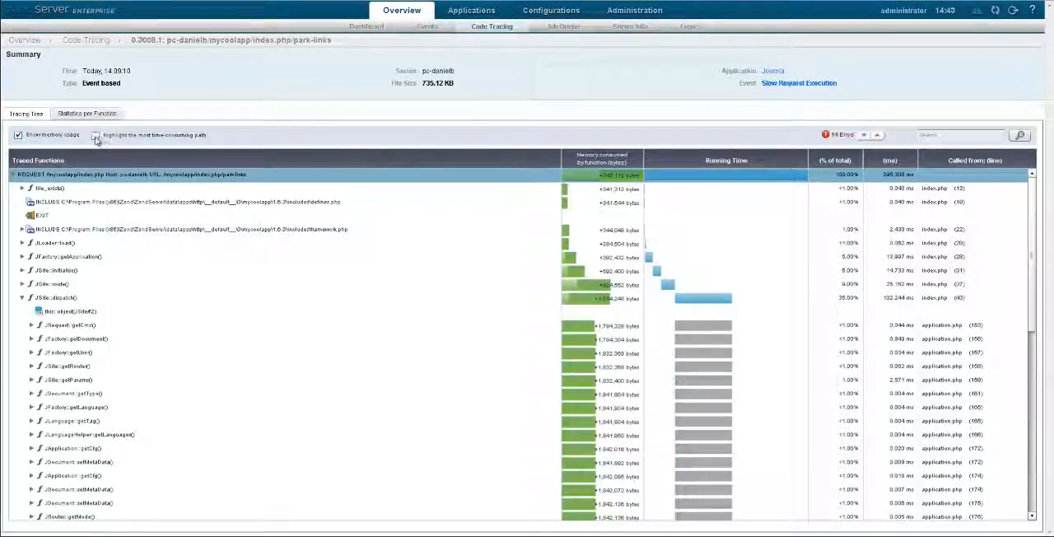
pyautogui.click(96, 135)
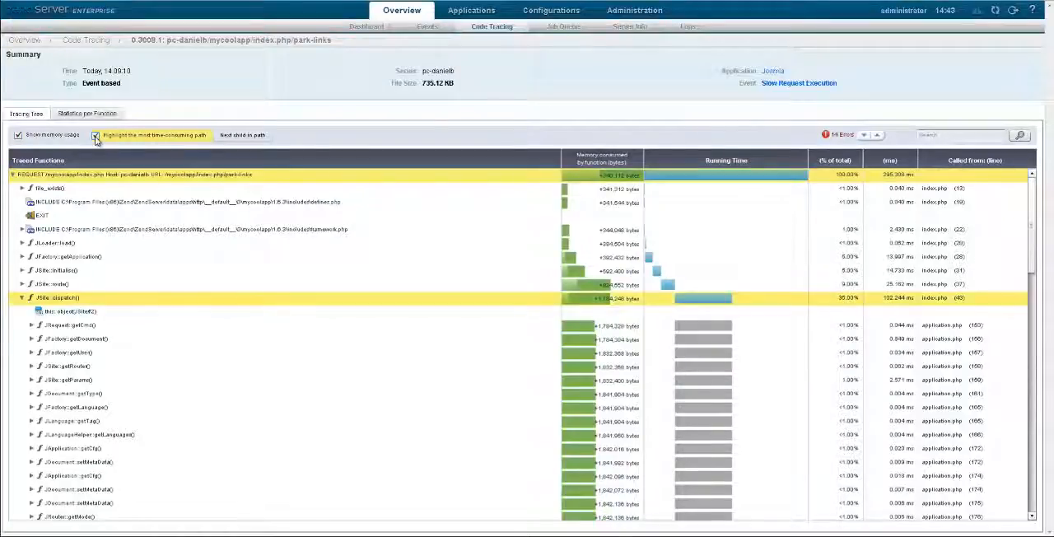
pyautogui.click(95, 135)
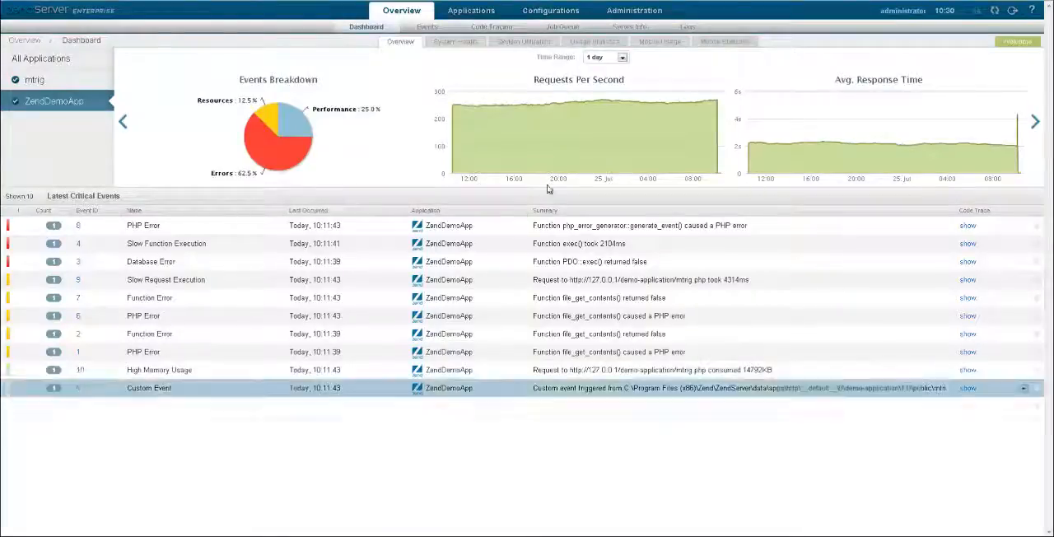
# Step: Browse the dashboard's browser/OS usage and mobile versus desktop statistics
pyautogui.click(523, 41)
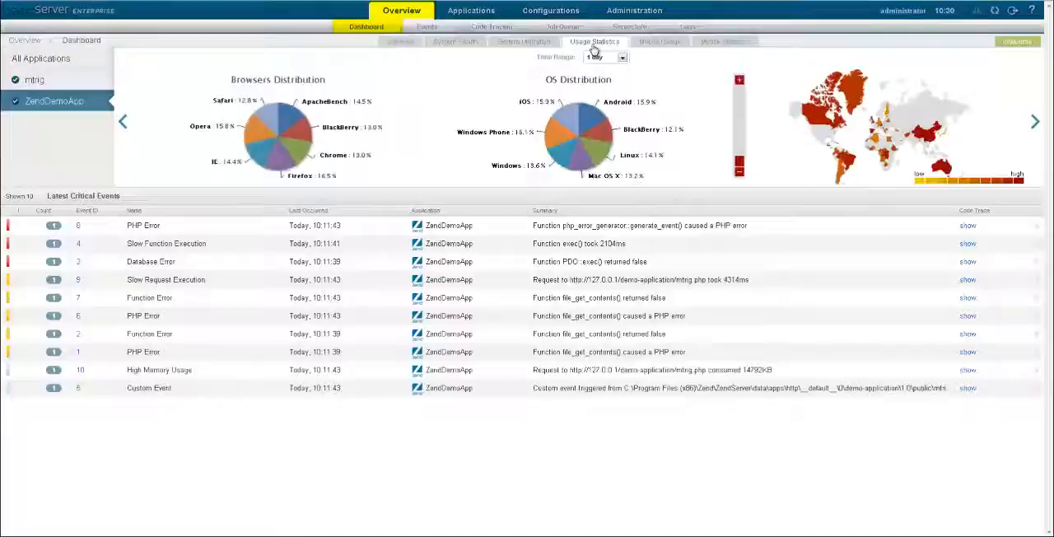
pyautogui.click(659, 41)
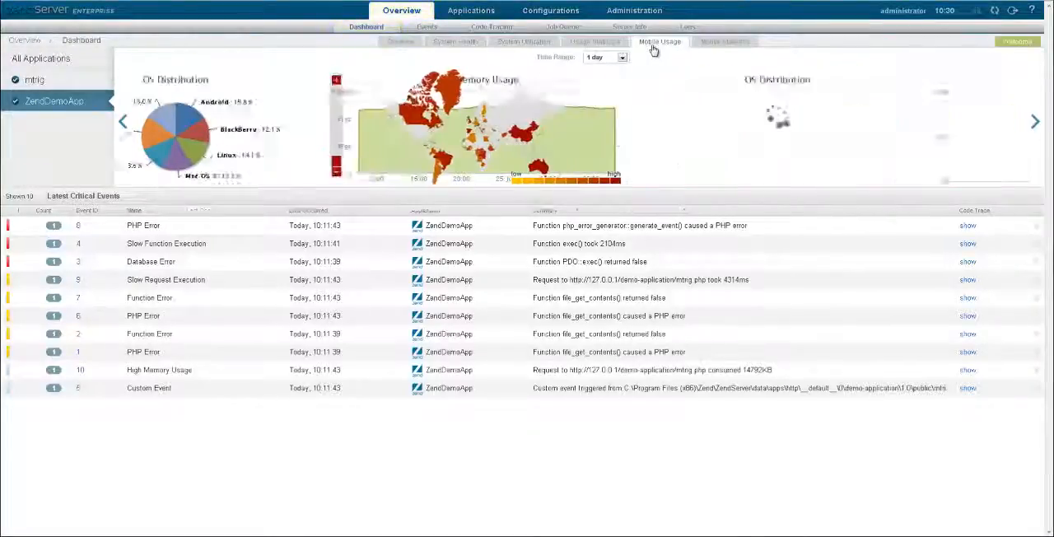
pyautogui.click(659, 41)
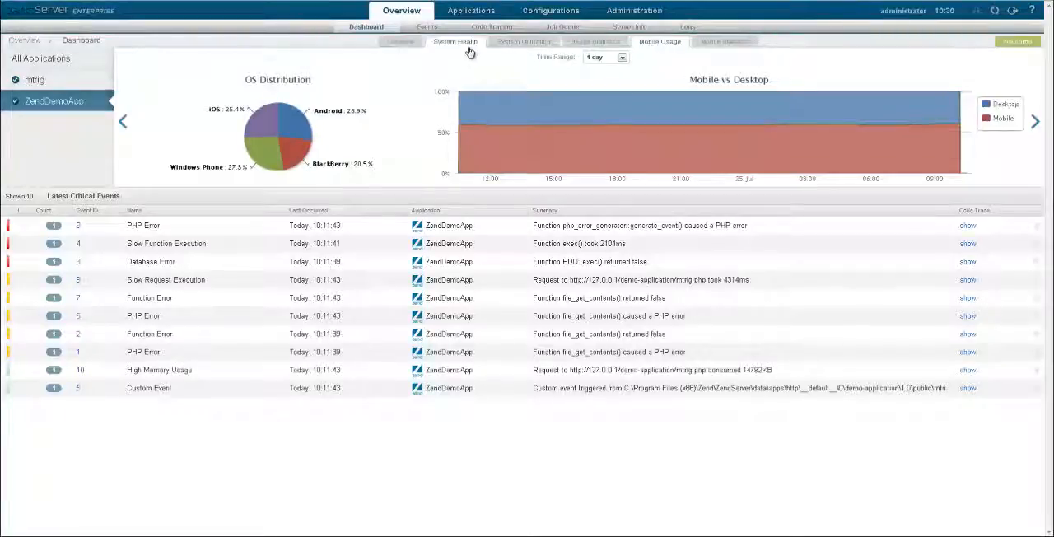
# Step: Show the Processing Breakdown chart with the PHP series hidden
pyautogui.click(454, 41)
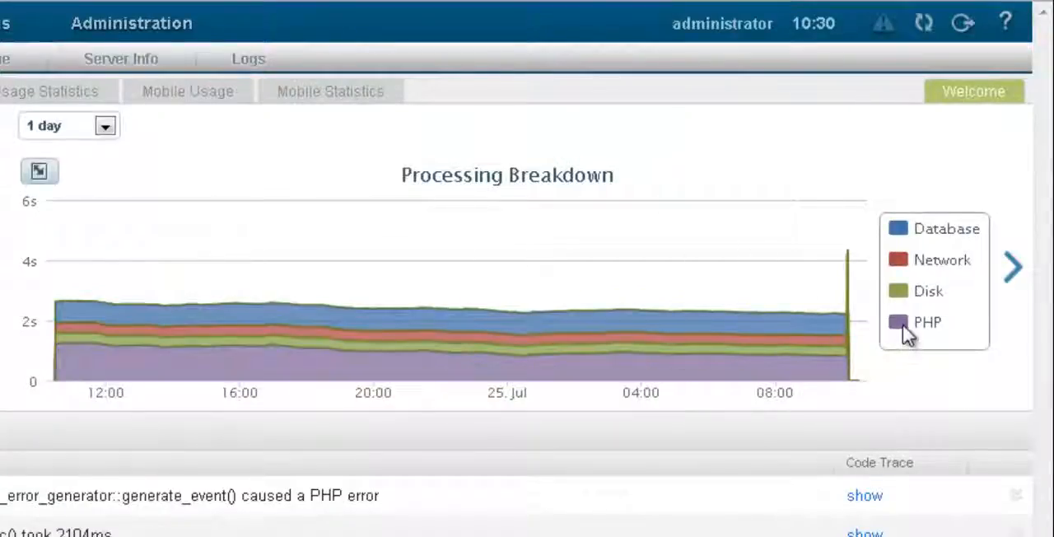
pyautogui.click(927, 323)
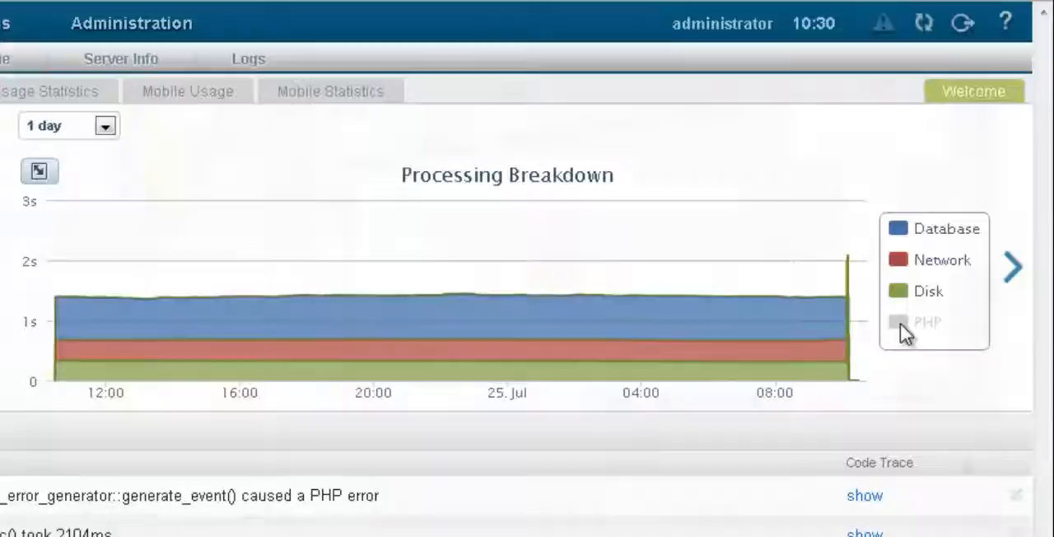
pyautogui.click(718, 16)
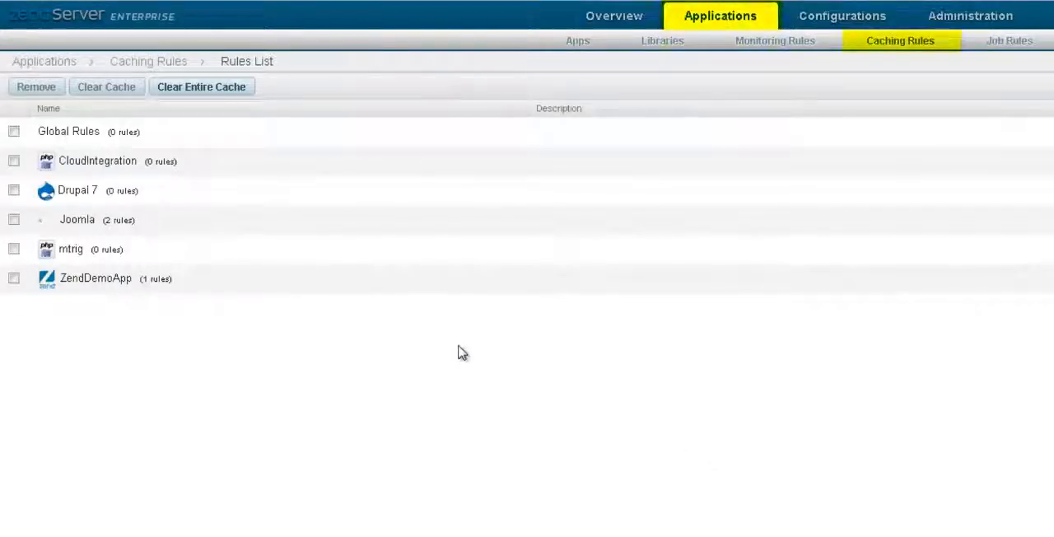
# Step: Show Joomla's caching rules and open the JoomlaConfig rule for editing
pyautogui.click(77, 219)
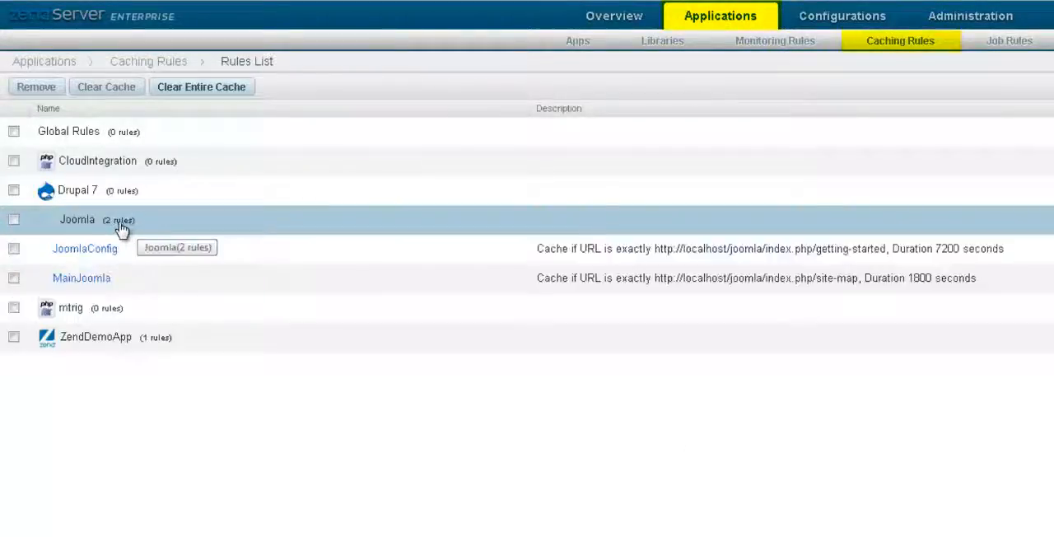
pyautogui.click(84, 247)
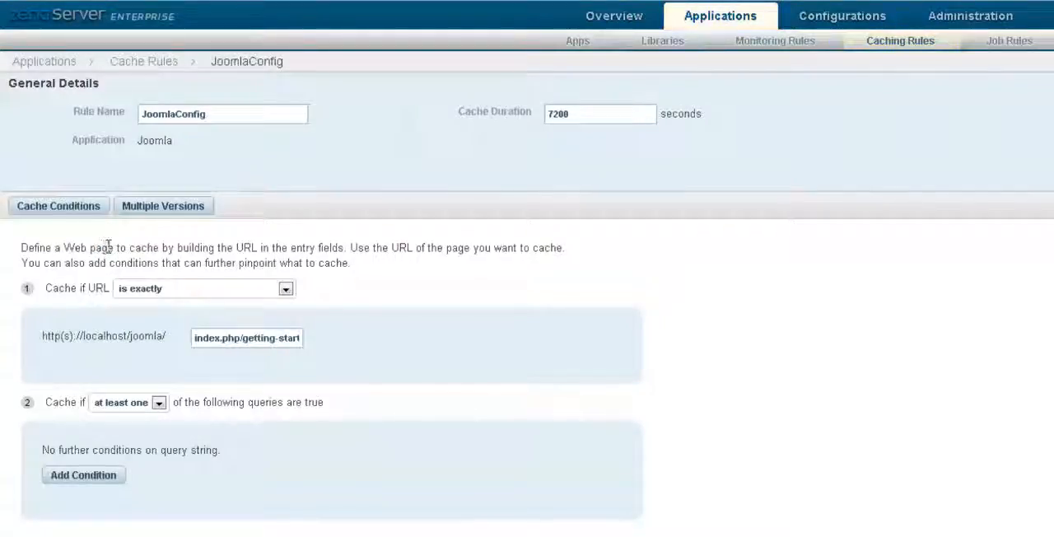
pyautogui.click(286, 288)
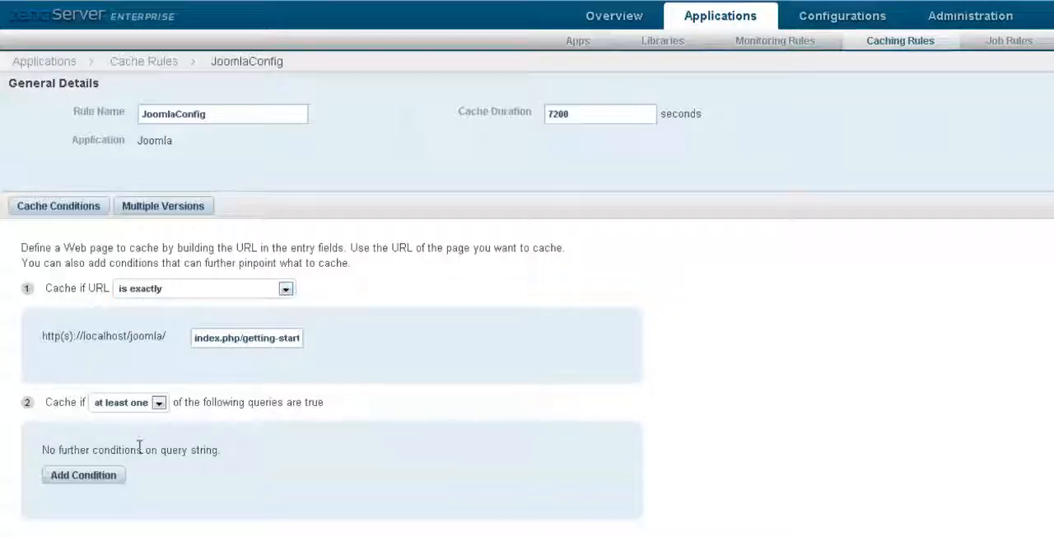
# Step: Add a _SESSION query condition to JoomlaConfig, save the rule and return to the list
pyautogui.click(82, 474)
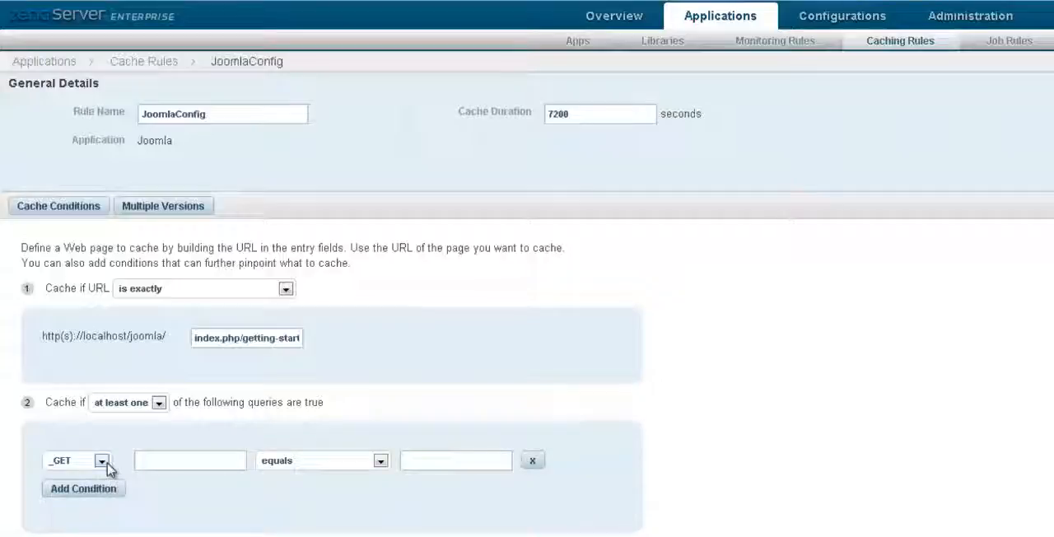
pyautogui.click(102, 461)
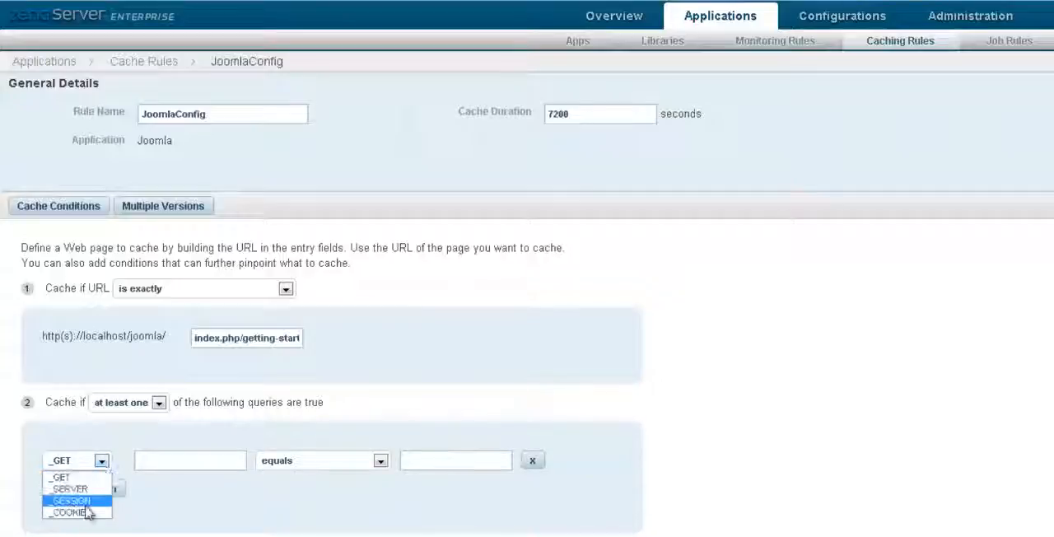
pyautogui.click(71, 501)
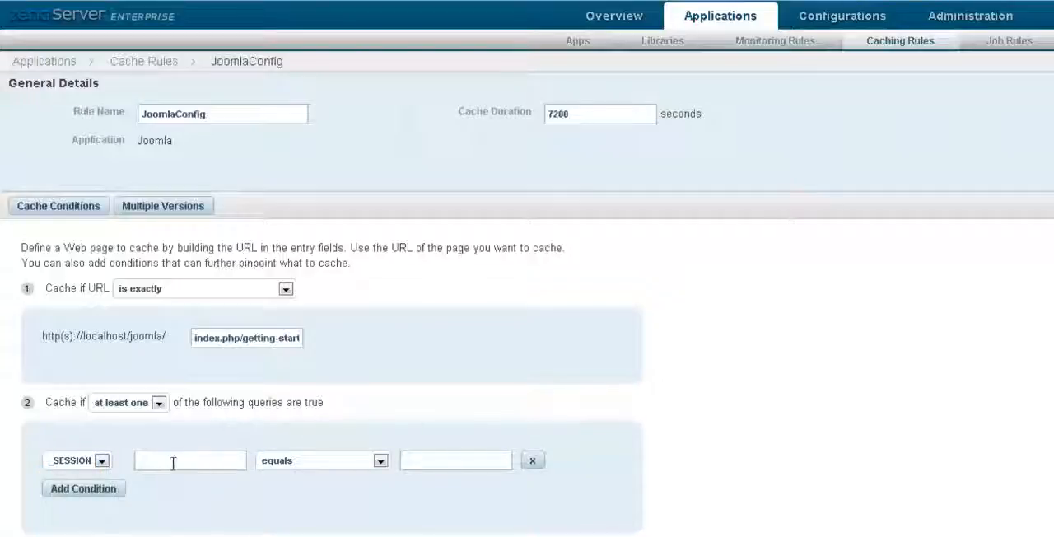
pyautogui.write('itle')
pyautogui.write('1')
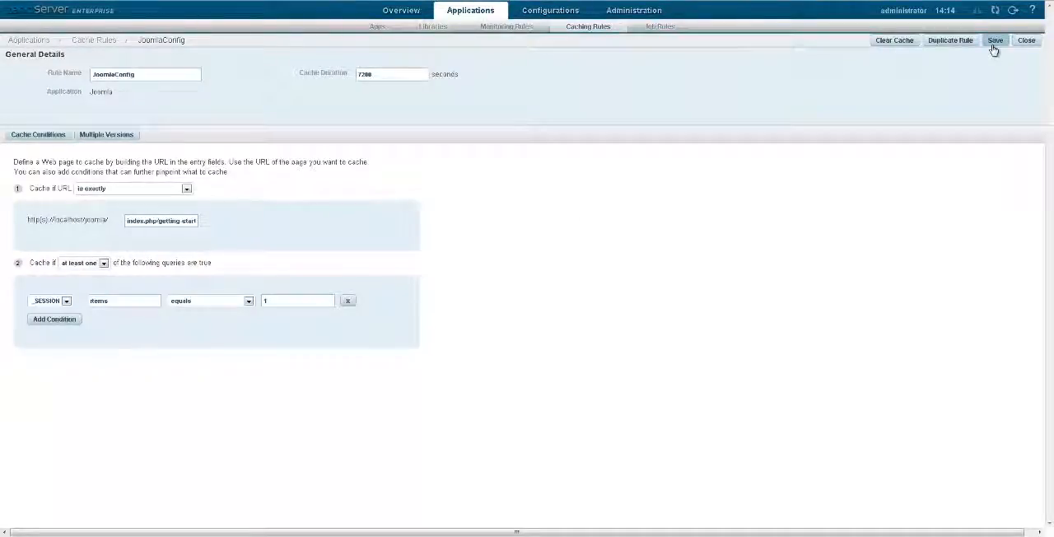
pyautogui.click(994, 39)
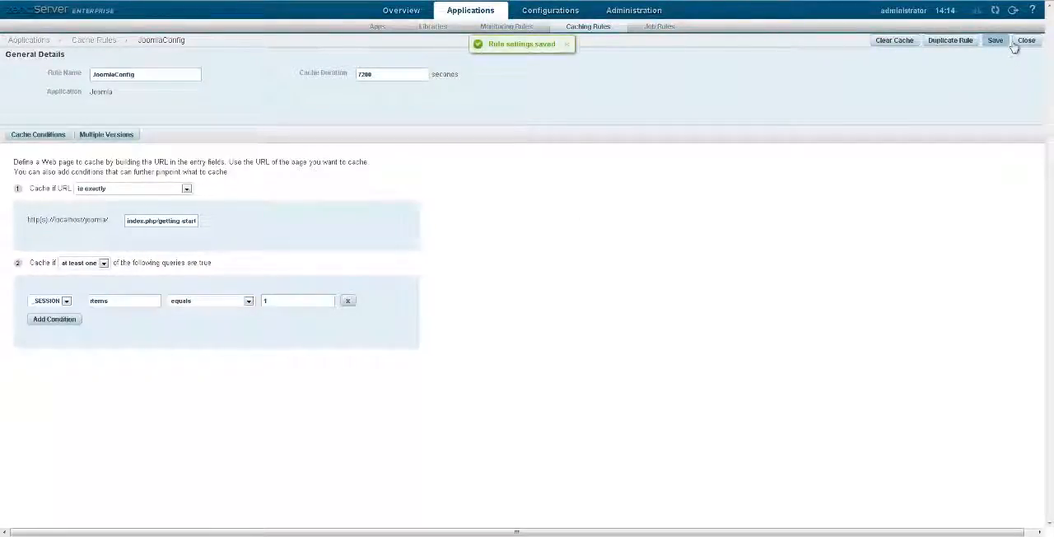
pyautogui.click(1026, 39)
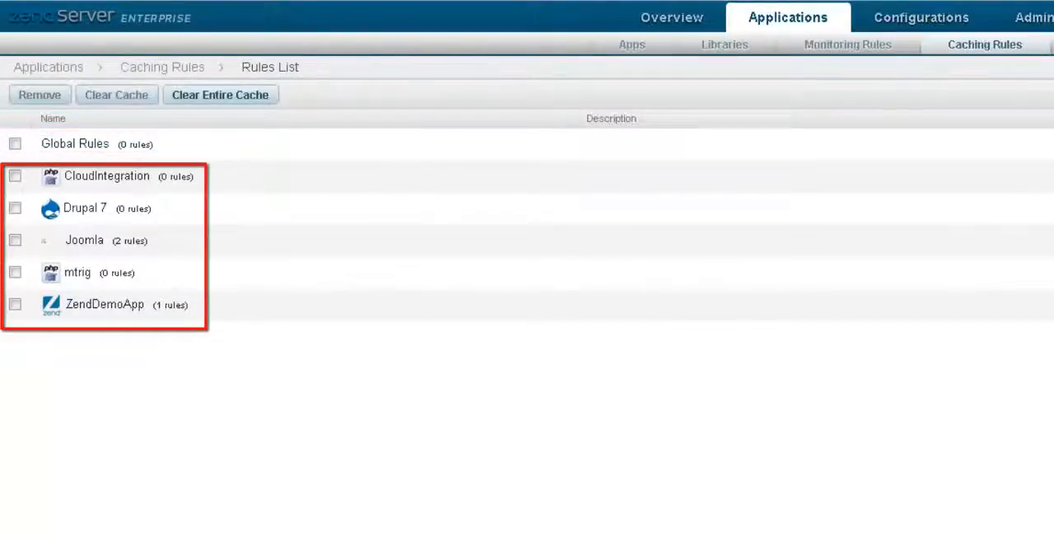
# Step: Show the Job Rules list of recurring jobs
pyautogui.click(658, 26)
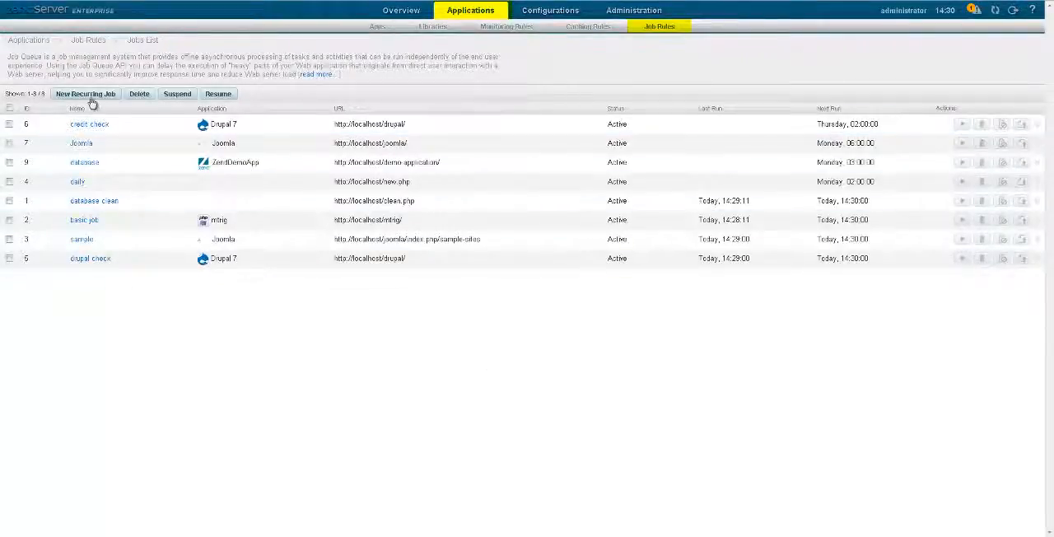
pyautogui.click(85, 92)
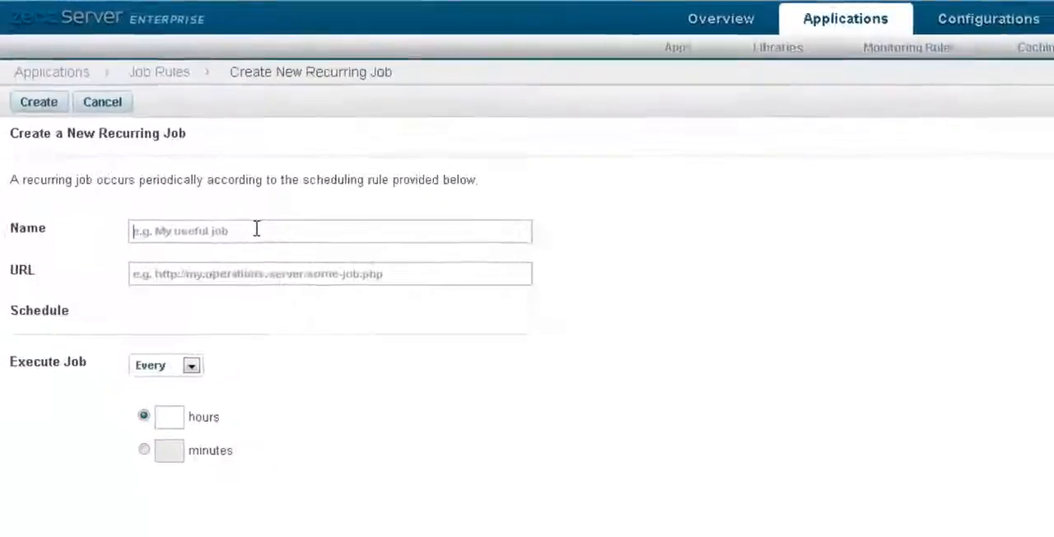
pyautogui.write('database')
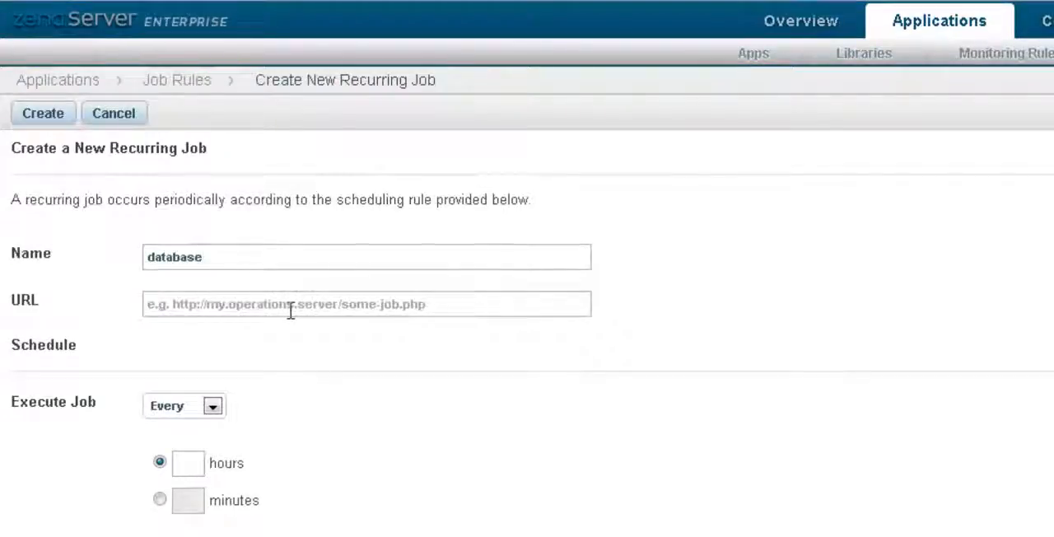
pyautogui.write('http://localhost/demo-application/')
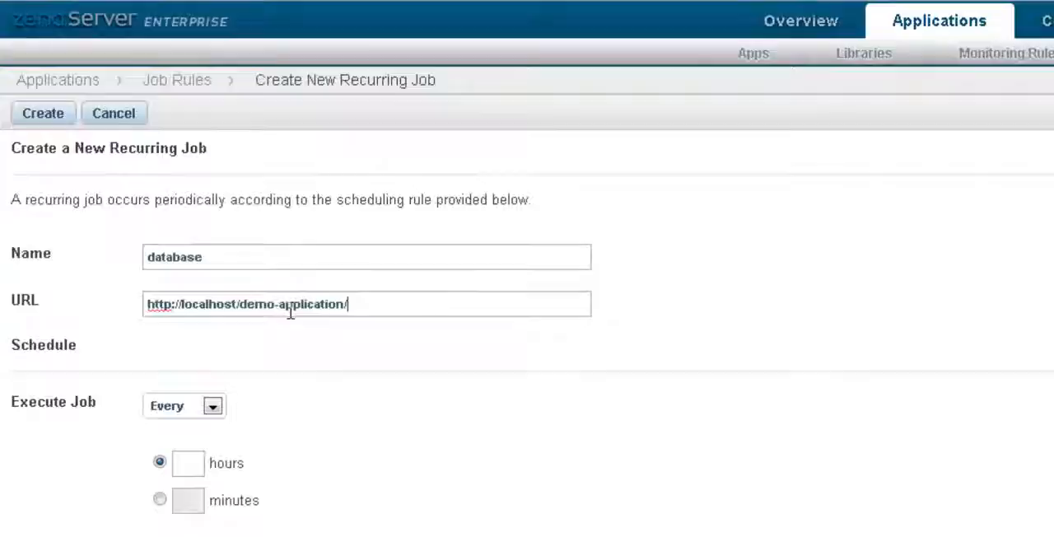
pyautogui.click(212, 405)
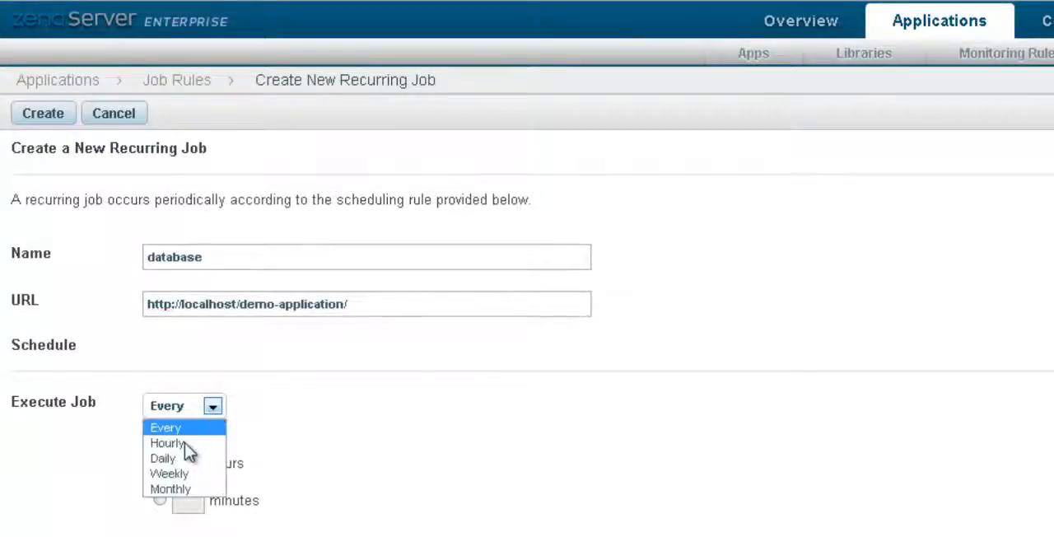
pyautogui.click(168, 474)
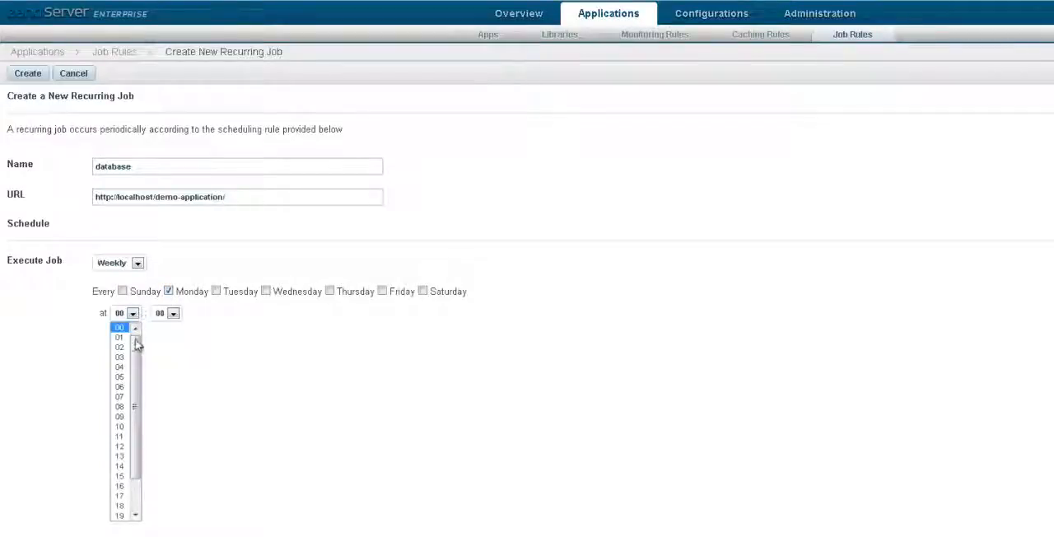
pyautogui.click(119, 395)
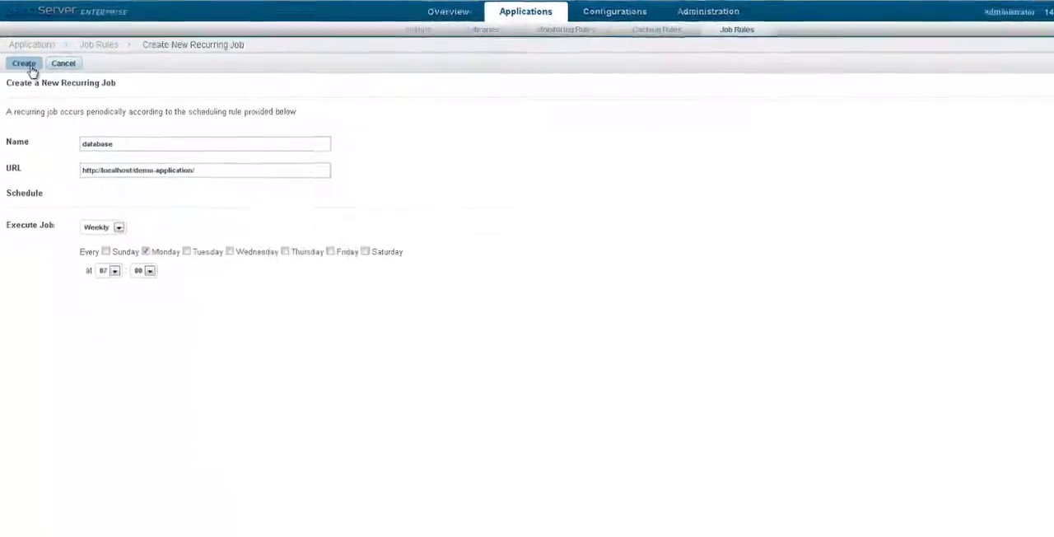
pyautogui.click(23, 62)
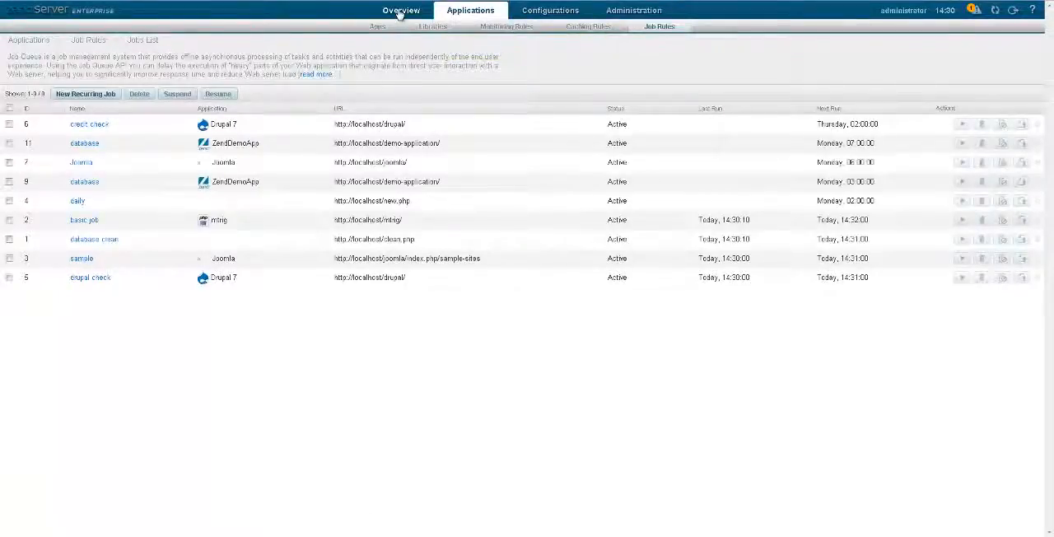
# Step: Requeue sample job 307 from the Job Queue list under Overview
pyautogui.click(401, 10)
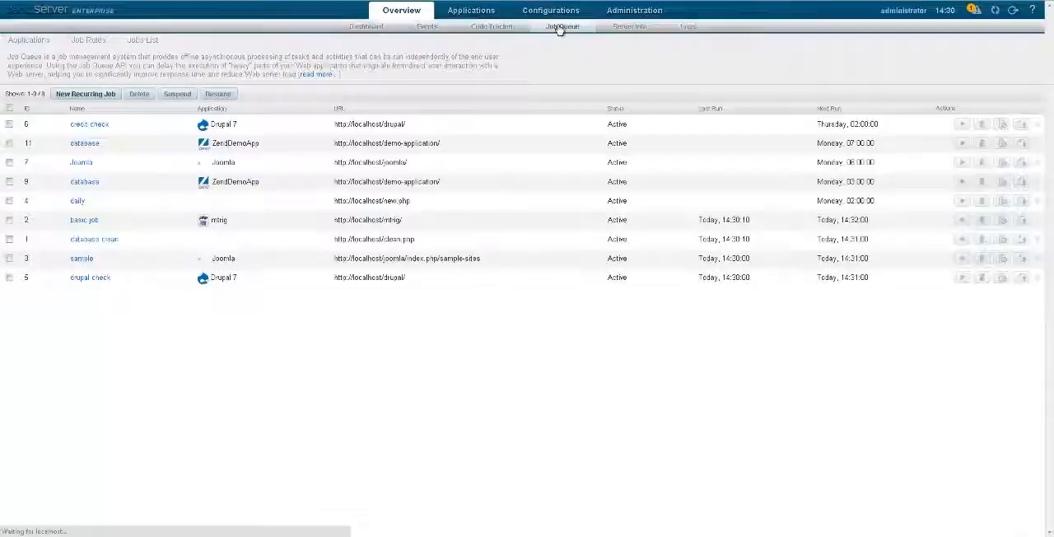
pyautogui.click(563, 26)
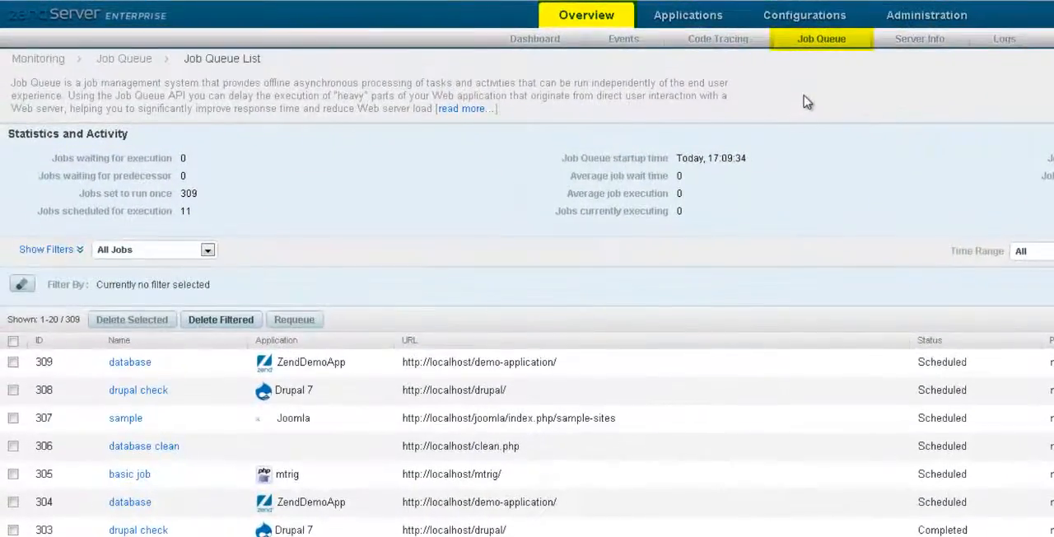
pyautogui.click(13, 417)
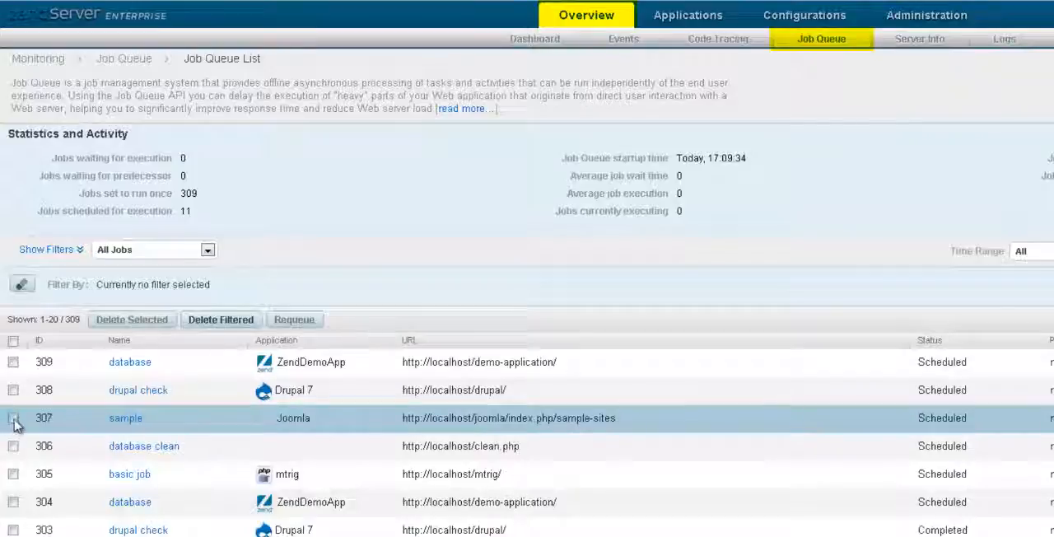
pyautogui.click(13, 416)
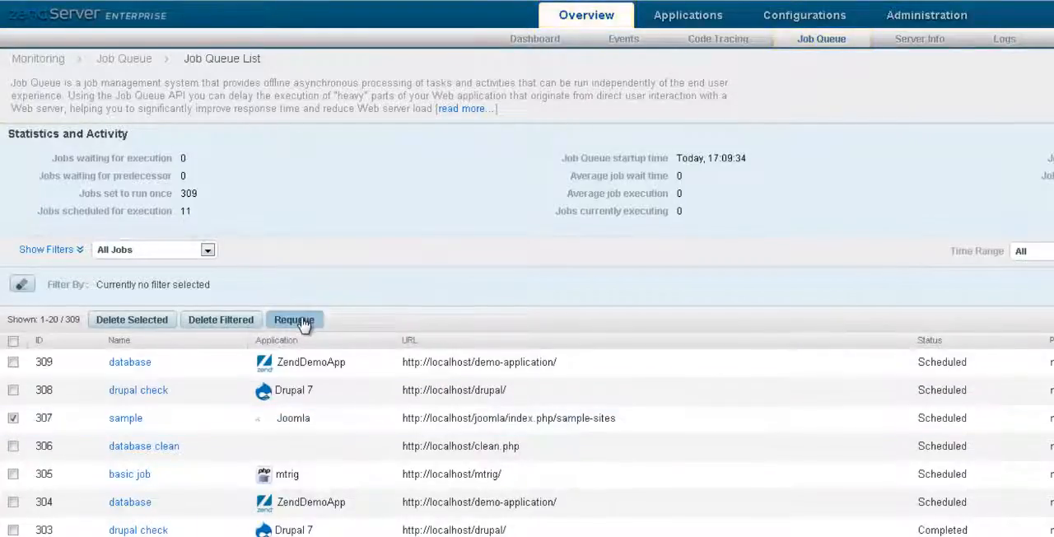
pyautogui.click(293, 319)
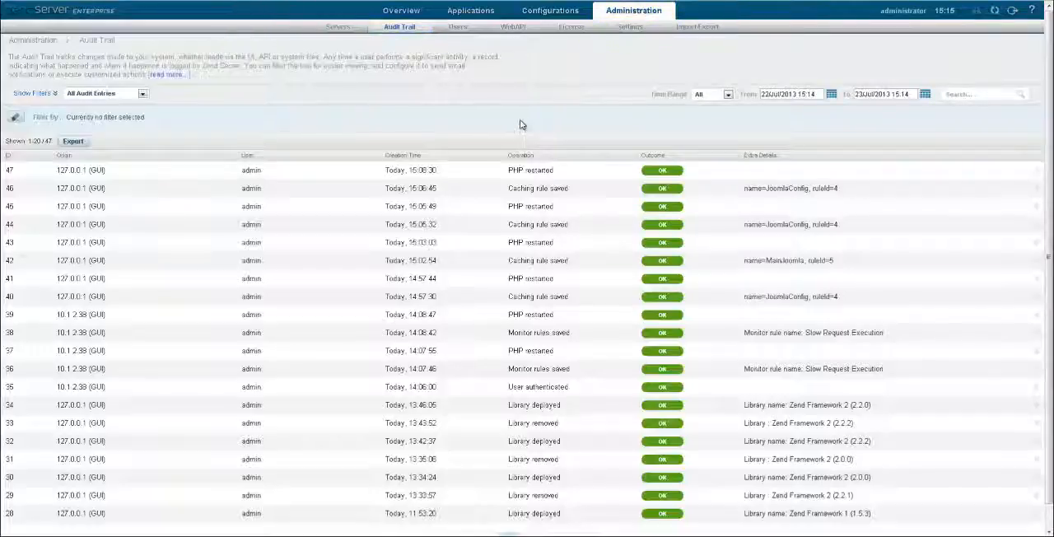
# Step: Enter audit email 'daniela' under Audit Trail Settings and save it
pyautogui.click(629, 26)
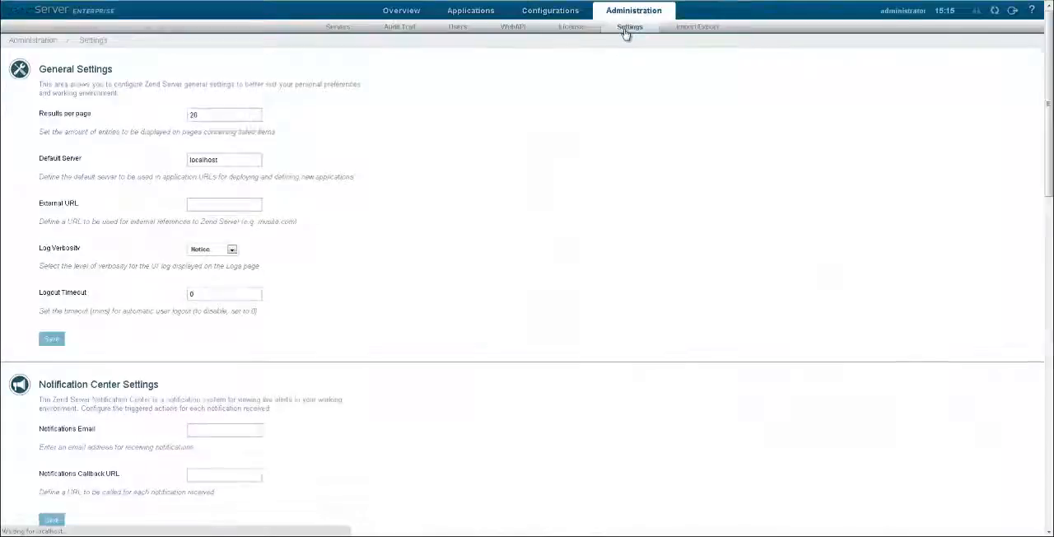
pyautogui.scroll(-3)
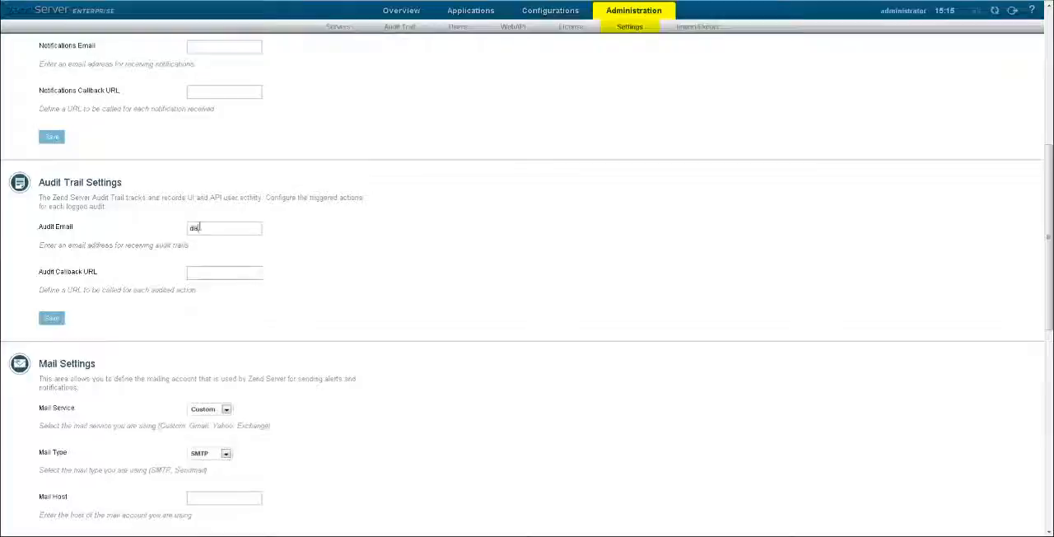
pyautogui.write('daniela')
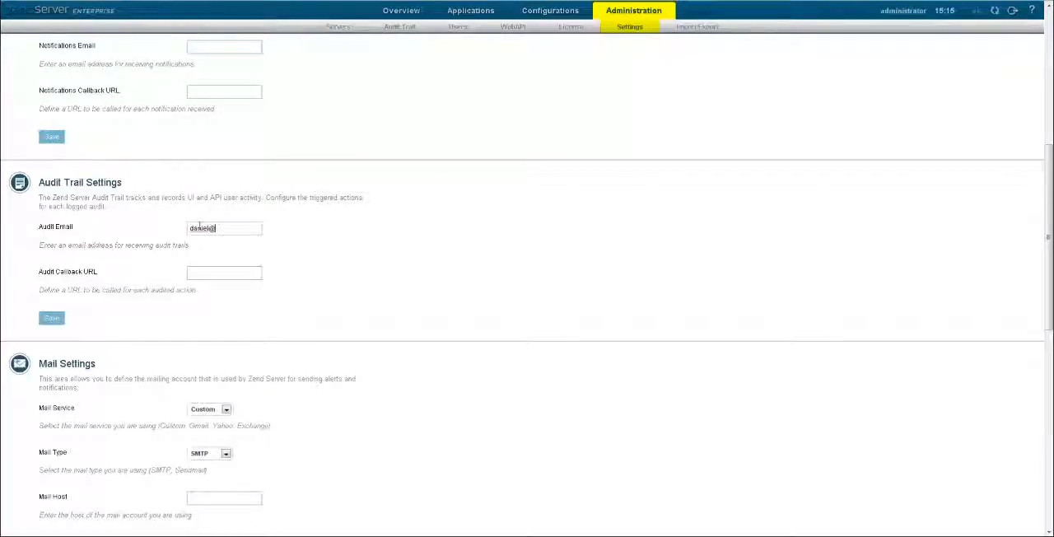
pyautogui.click(401, 10)
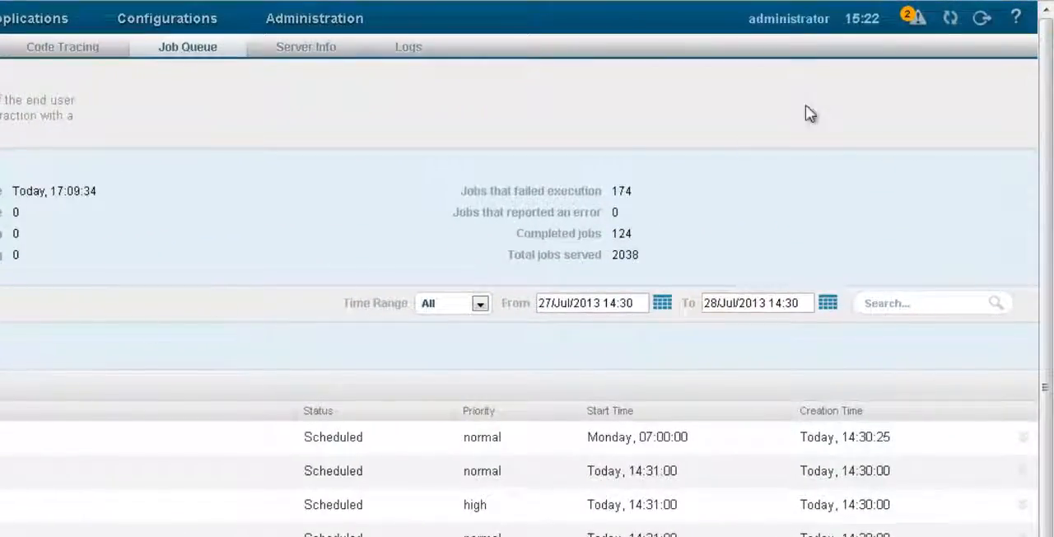
# Step: Show the Import/Export page with configuration export, import and reset options
pyautogui.click(915, 18)
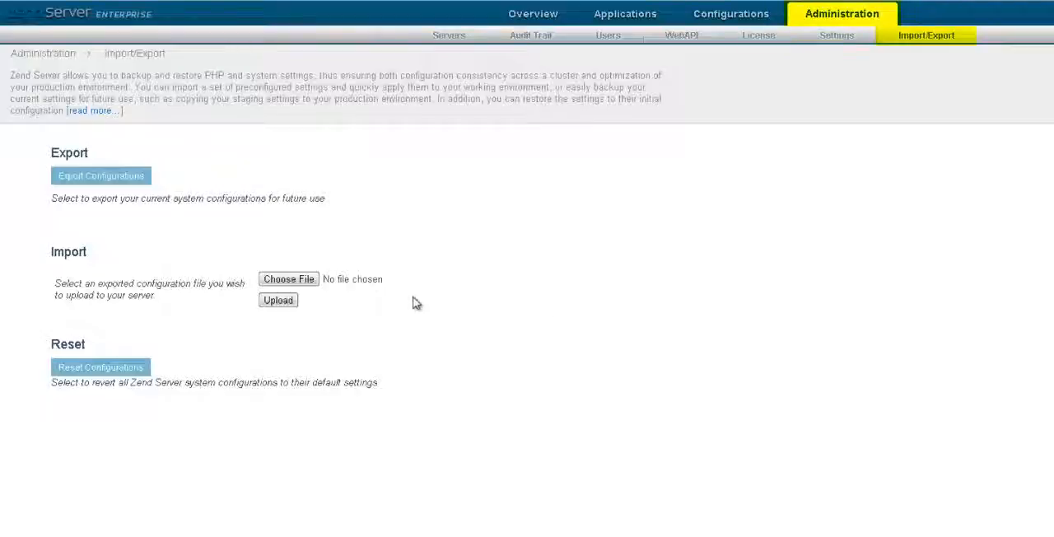
# Step: Import the saved configuration zip file via Choose File and Upload
pyautogui.click(288, 278)
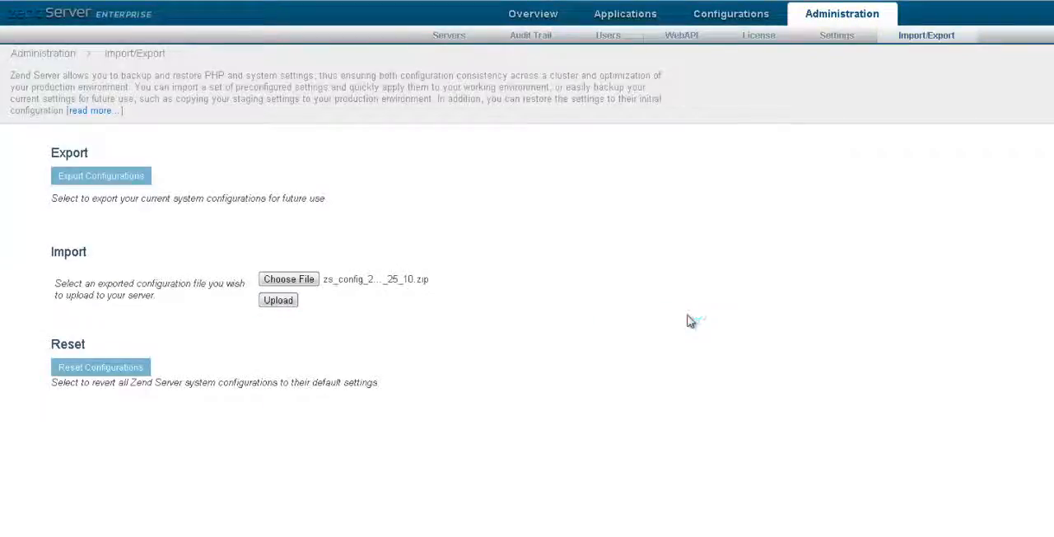
pyautogui.click(277, 300)
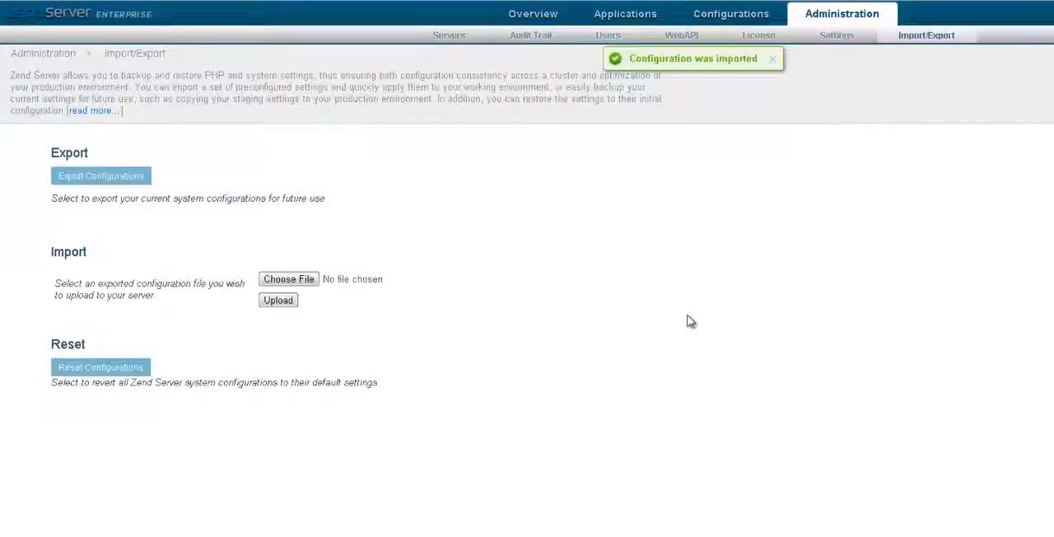
# Step: Reset all system configurations to defaults and confirm the reset
pyautogui.click(770, 60)
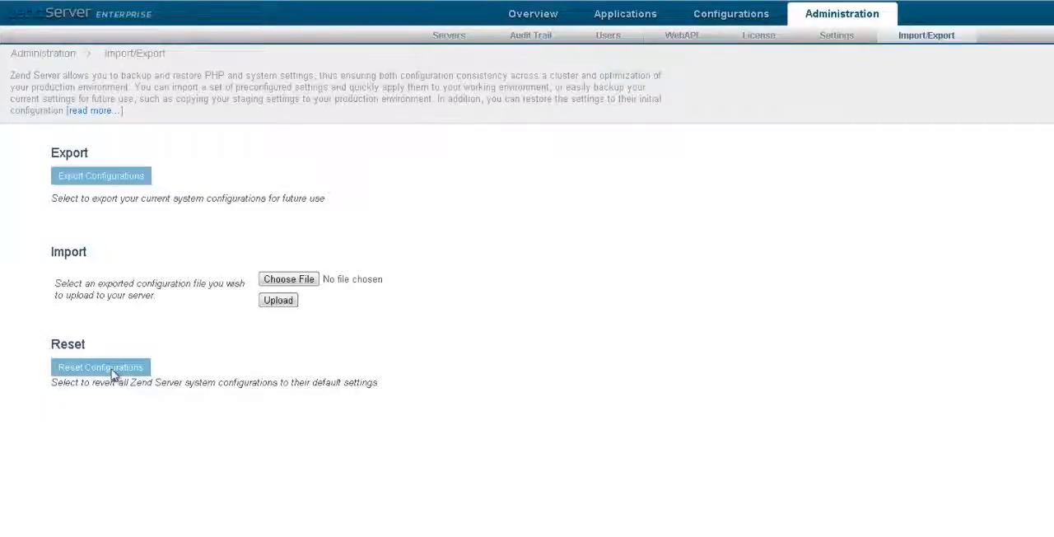
pyautogui.click(100, 366)
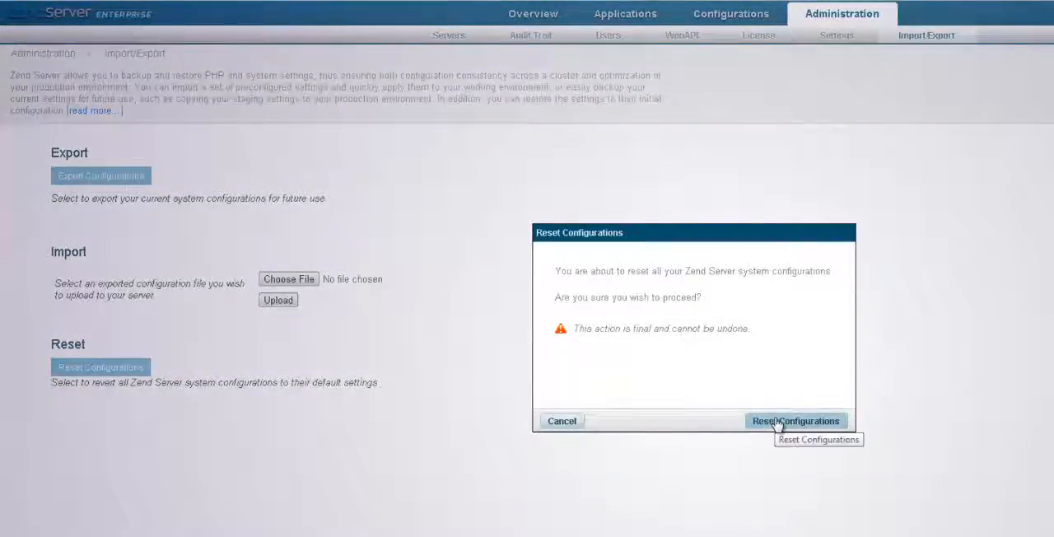
pyautogui.click(794, 422)
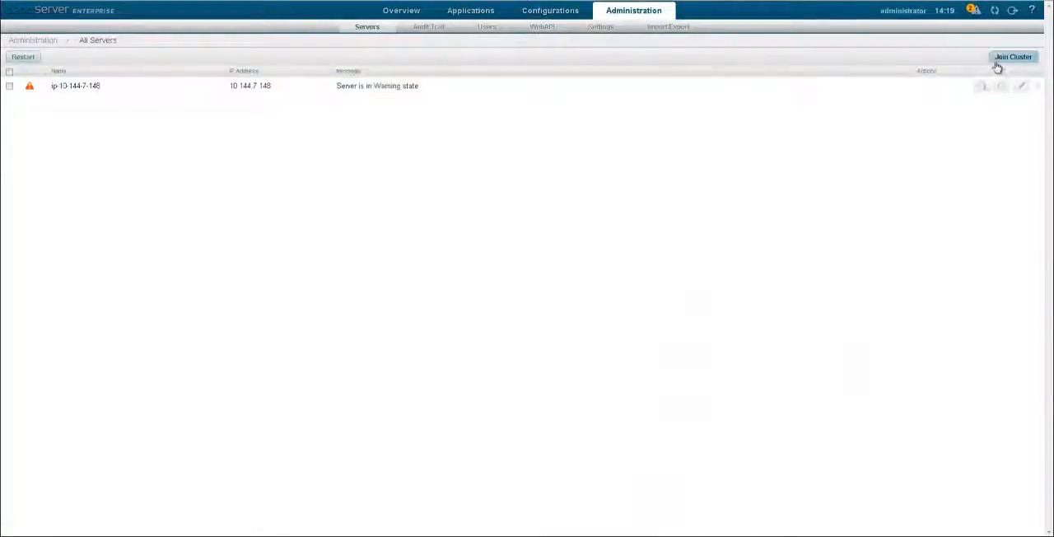
# Step: Join the cluster with database host 10.144.7.206, database ZendServer and admin credentials
pyautogui.click(1012, 56)
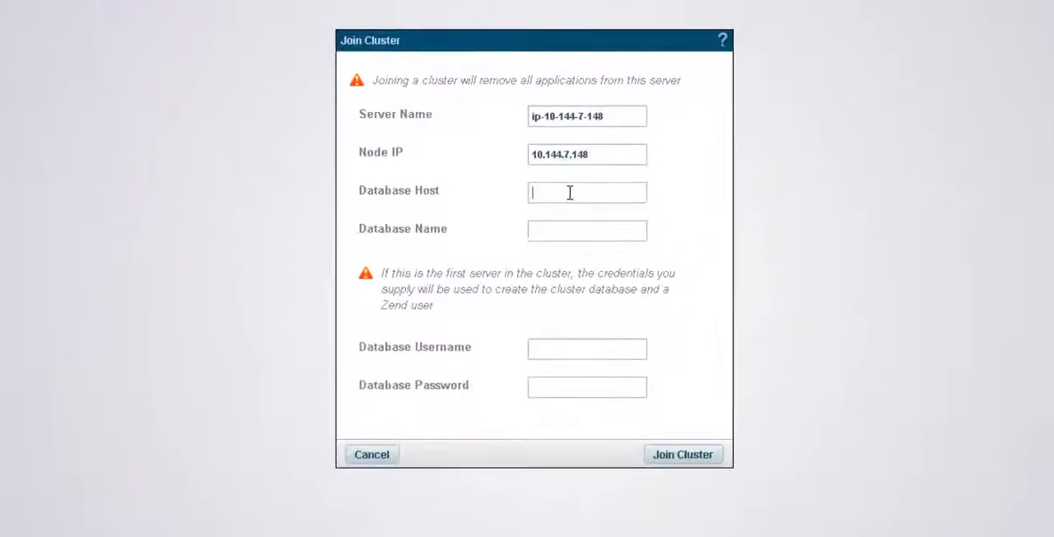
pyautogui.write('10.144.7.206')
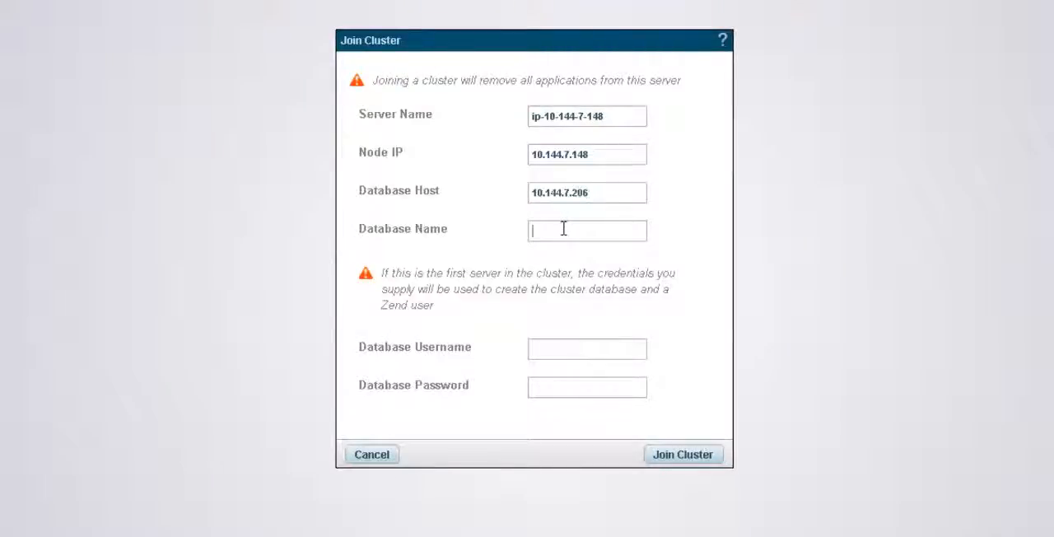
pyautogui.write('ZendServer')
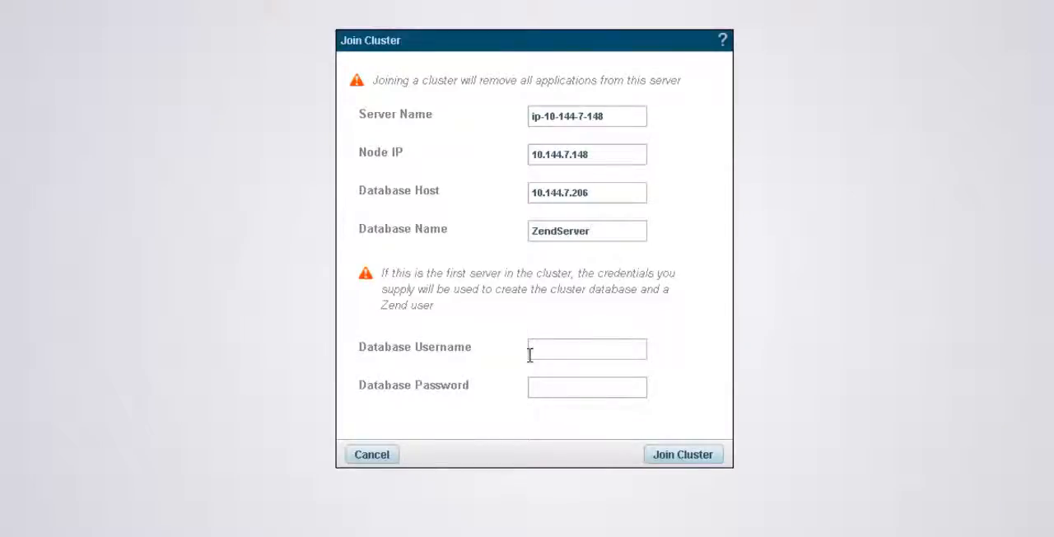
pyautogui.write('admin')
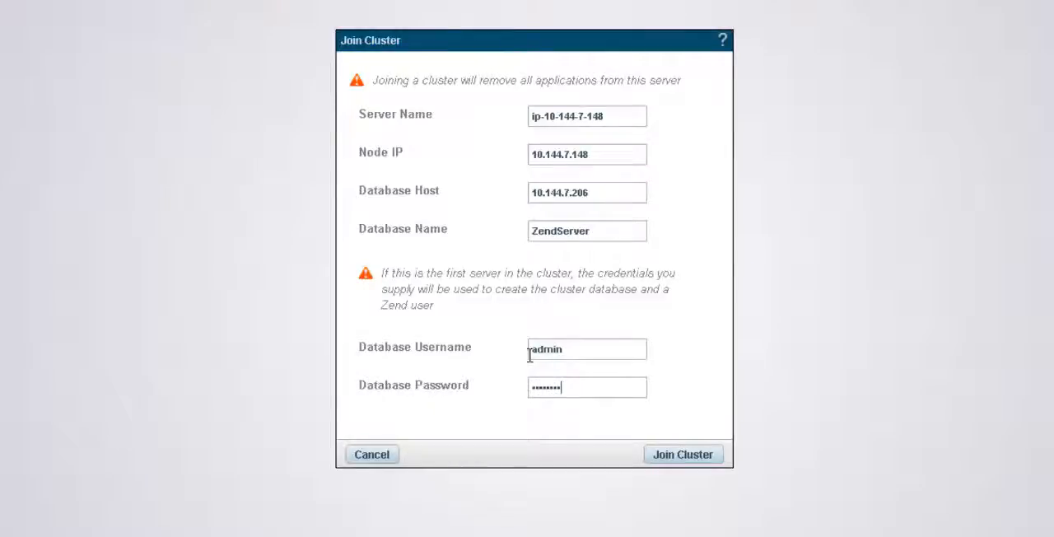
pyautogui.click(681, 455)
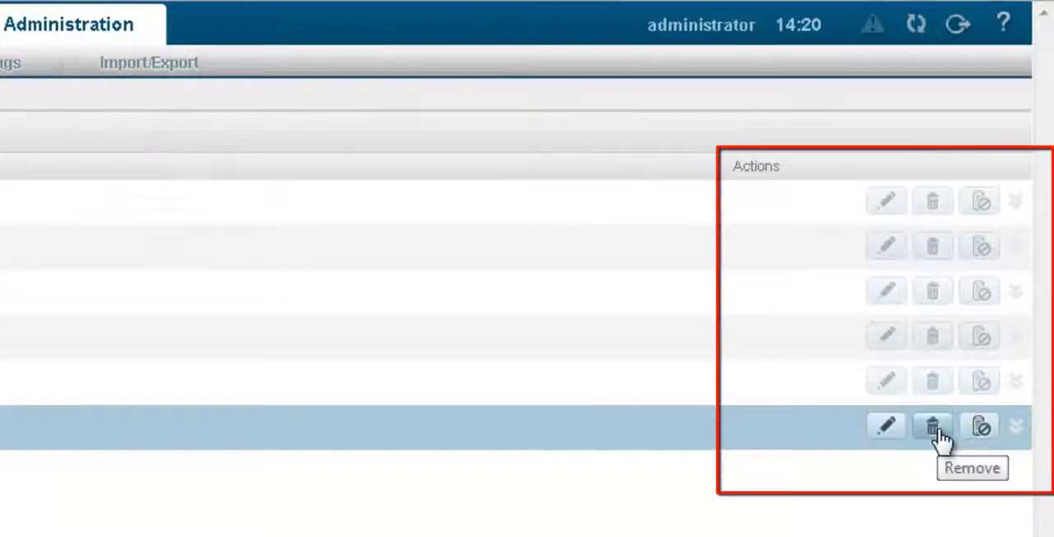
pyautogui.moveTo(978, 426)
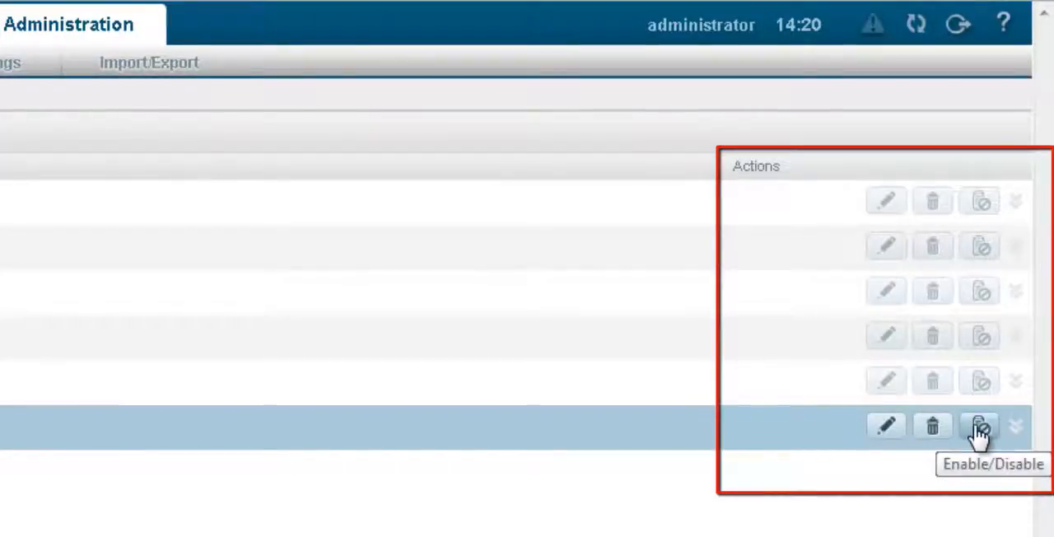